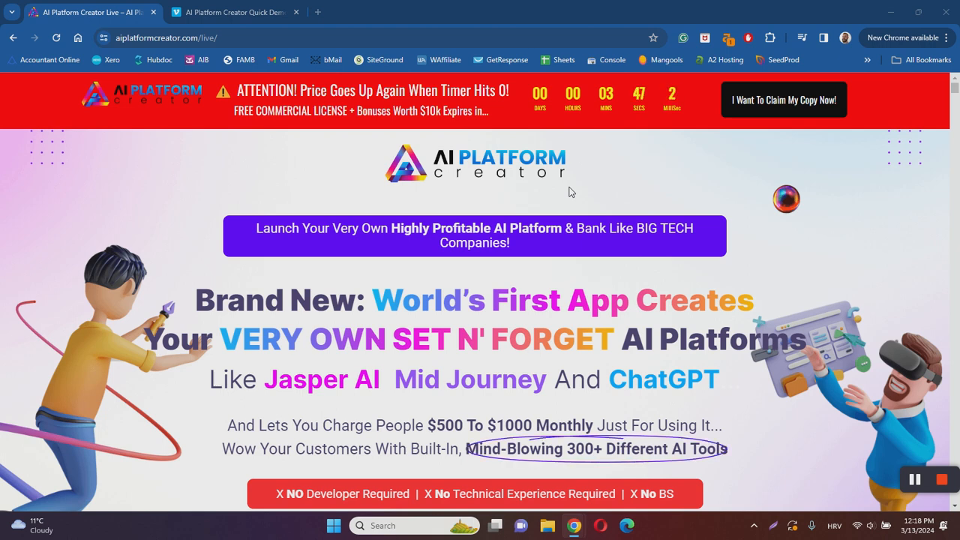
pyautogui.moveTo(579, 207)
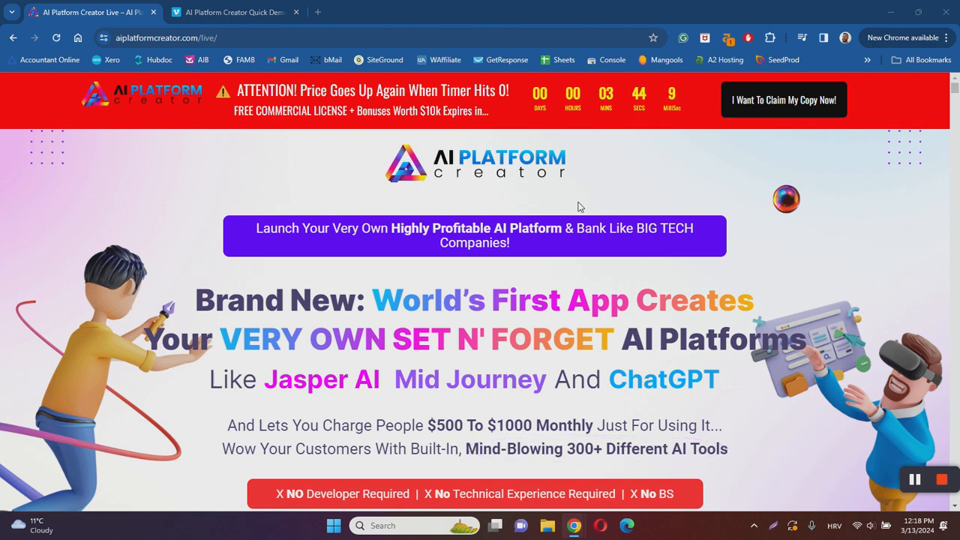
# Scroll the aiplatformcreator.com sales page from the headline down past the pricing offer and steps.
pyautogui.scroll(-3)
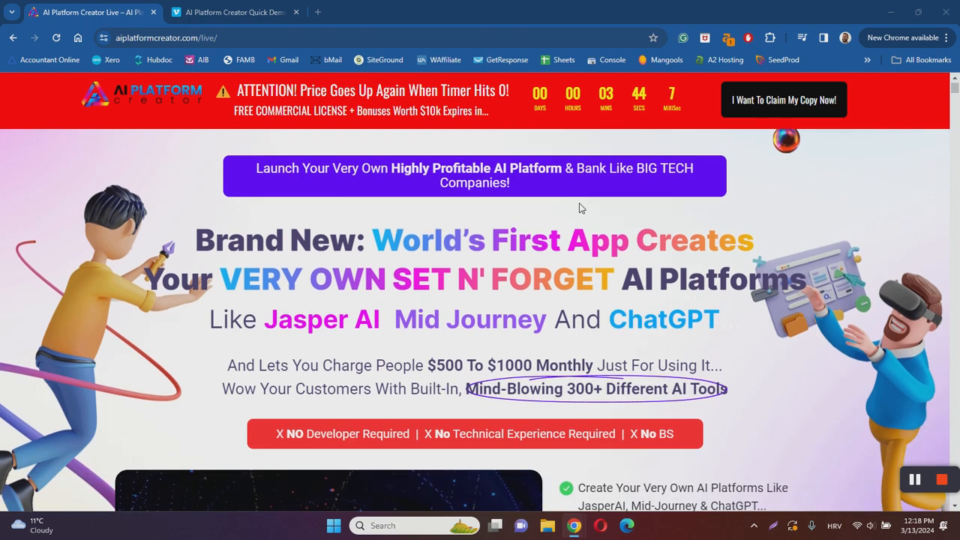
pyautogui.scroll(-3)
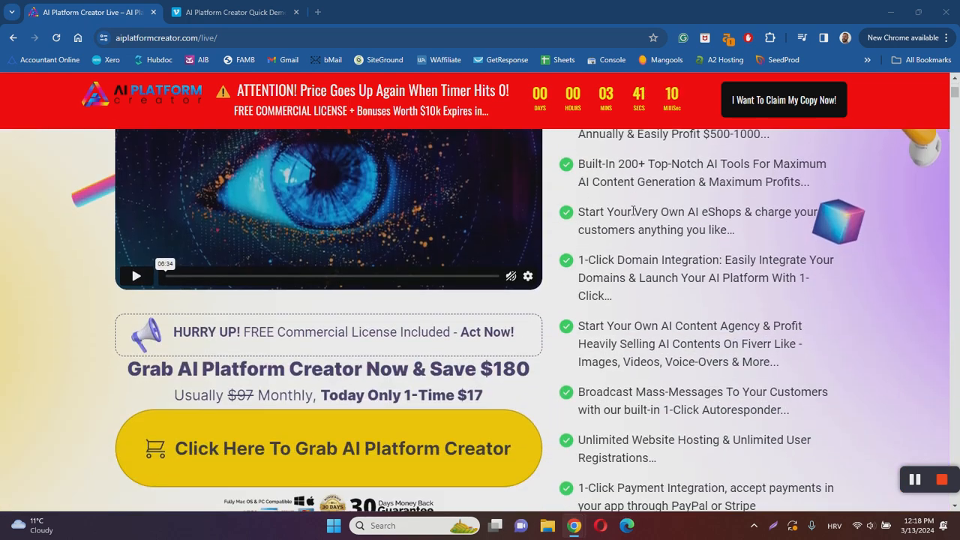
pyautogui.scroll(-3)
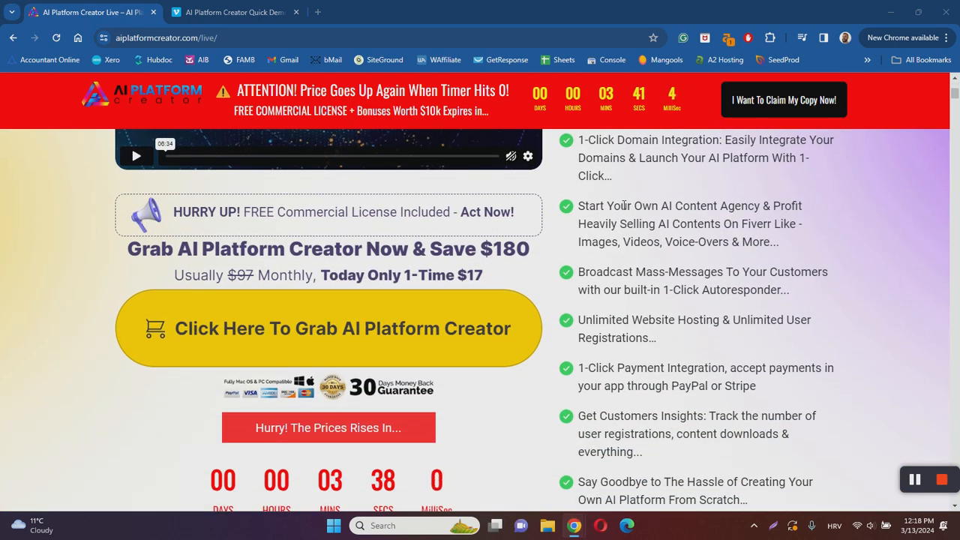
pyautogui.scroll(-3)
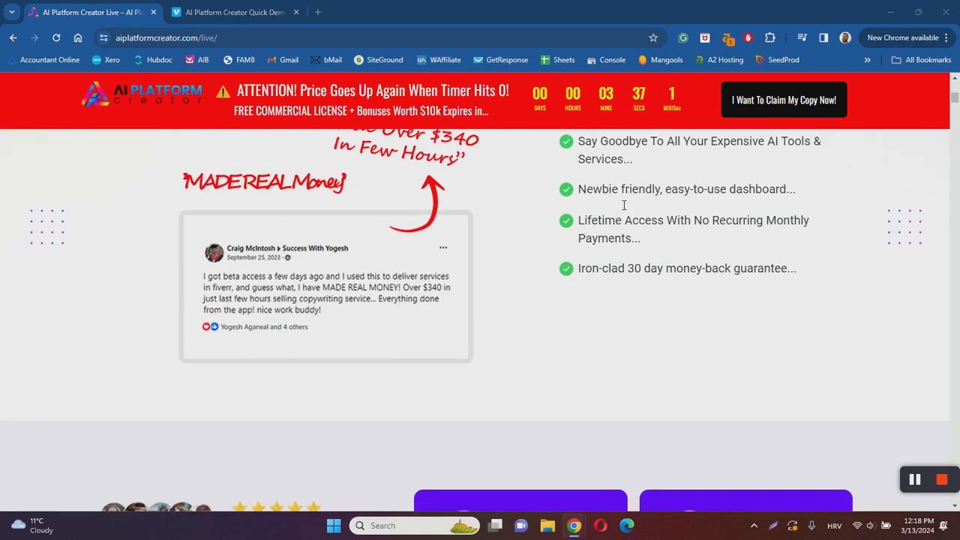
pyautogui.scroll(-3)
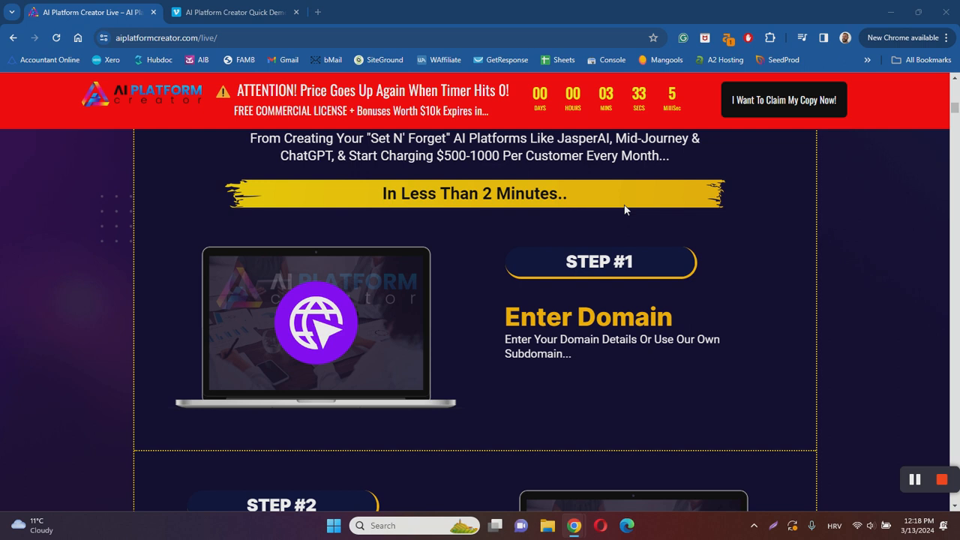
pyautogui.scroll(-3)
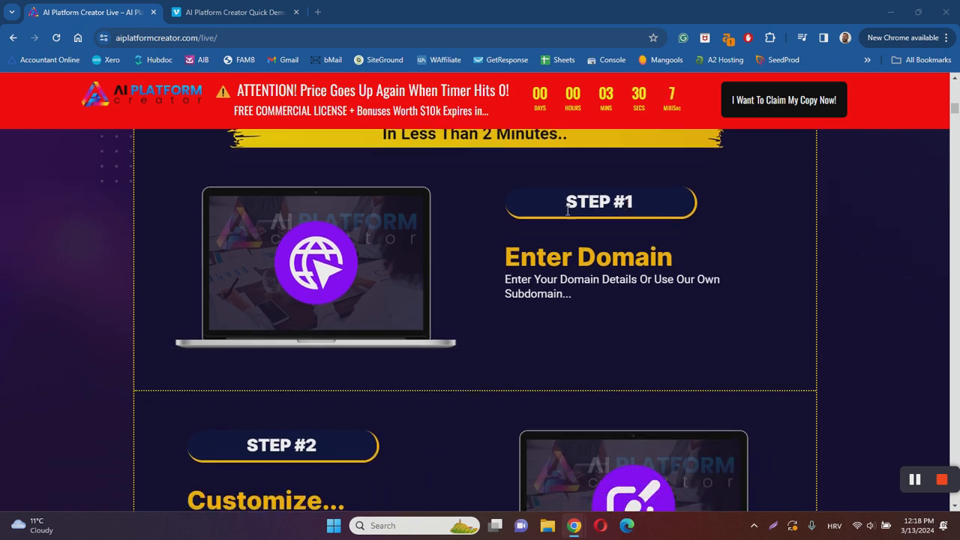
pyautogui.moveTo(540, 219)
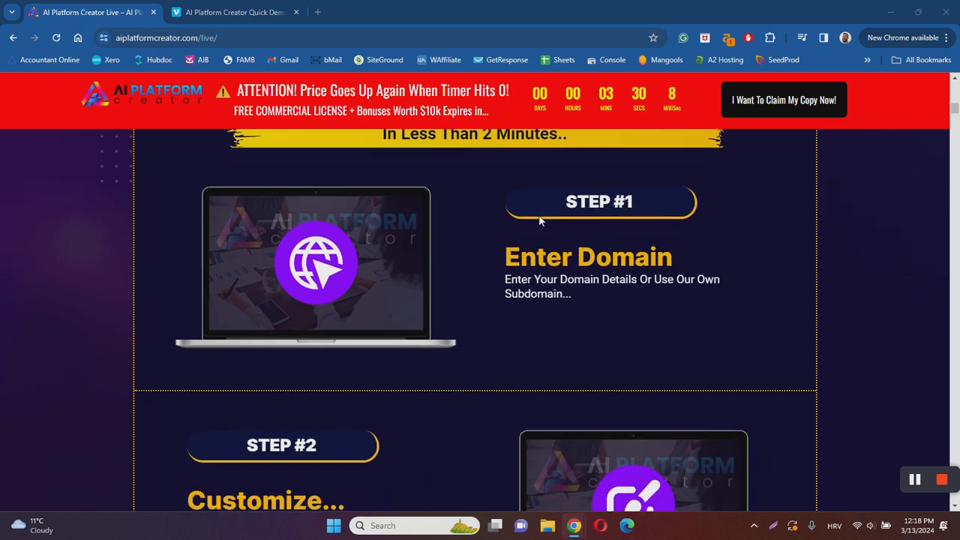
pyautogui.scroll(-3)
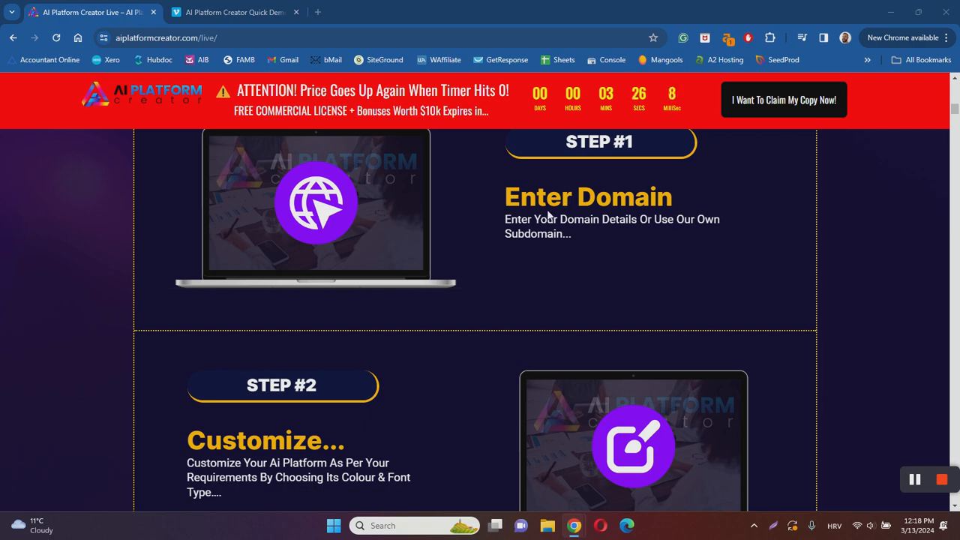
# Continue down through the feature sections to the built-in 200+ AI tools, eShops and payments.
pyautogui.scroll(-3)
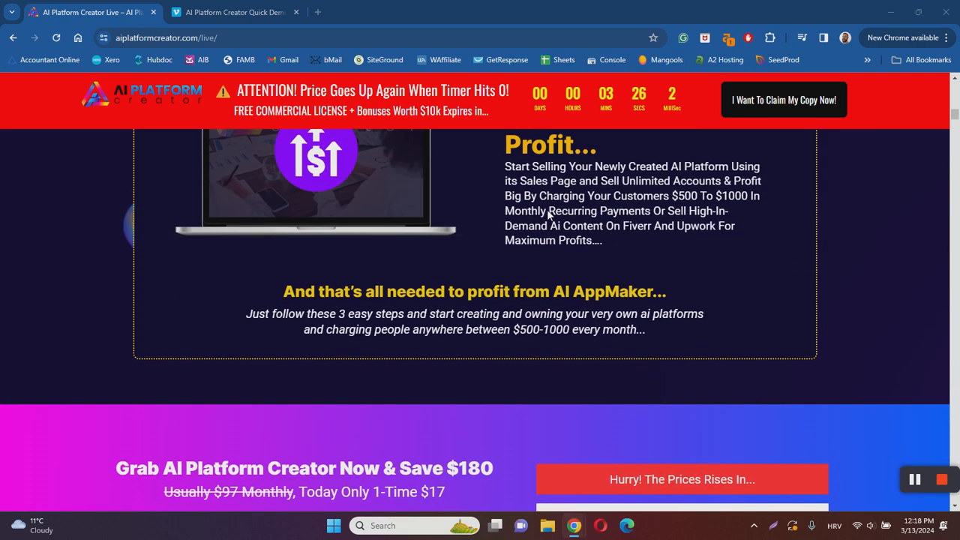
pyautogui.scroll(-3)
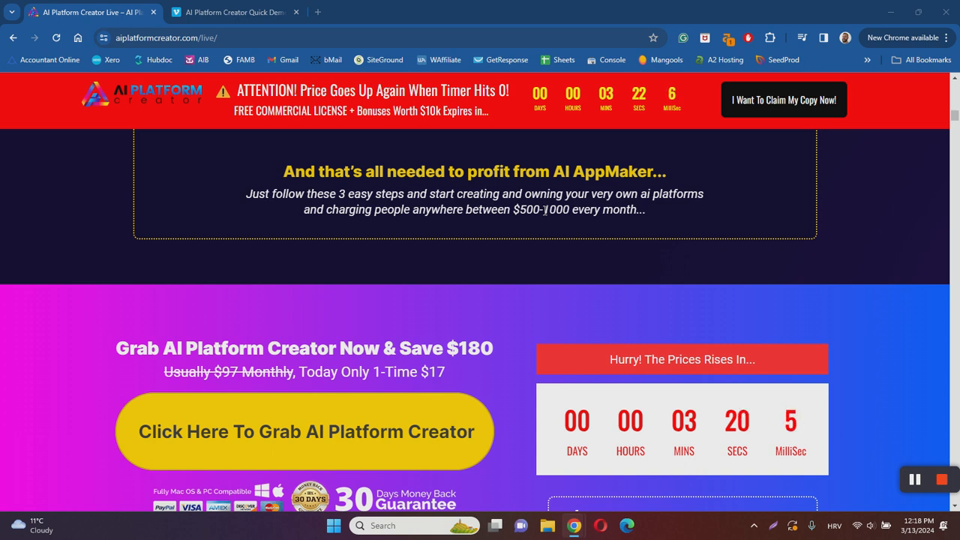
pyautogui.moveTo(549, 228)
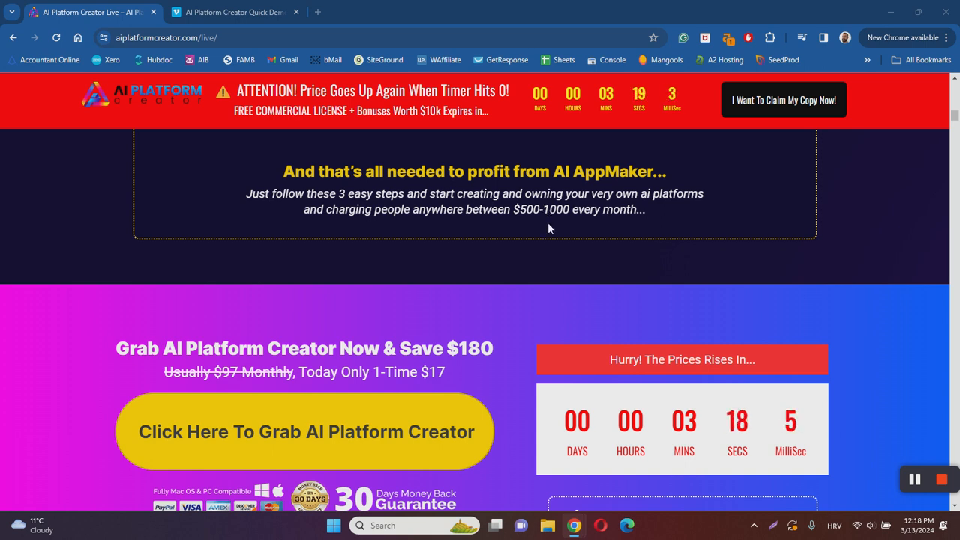
pyautogui.scroll(-3)
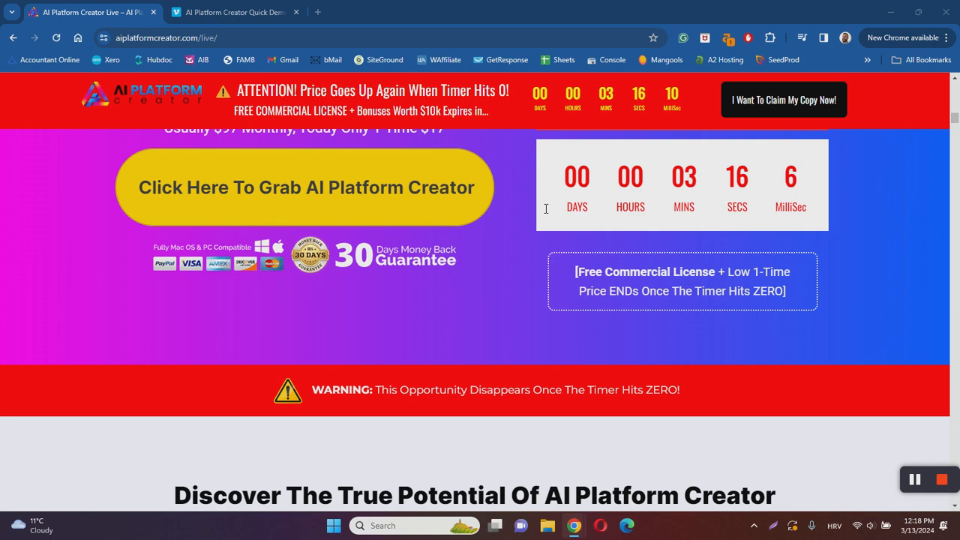
pyautogui.scroll(-3)
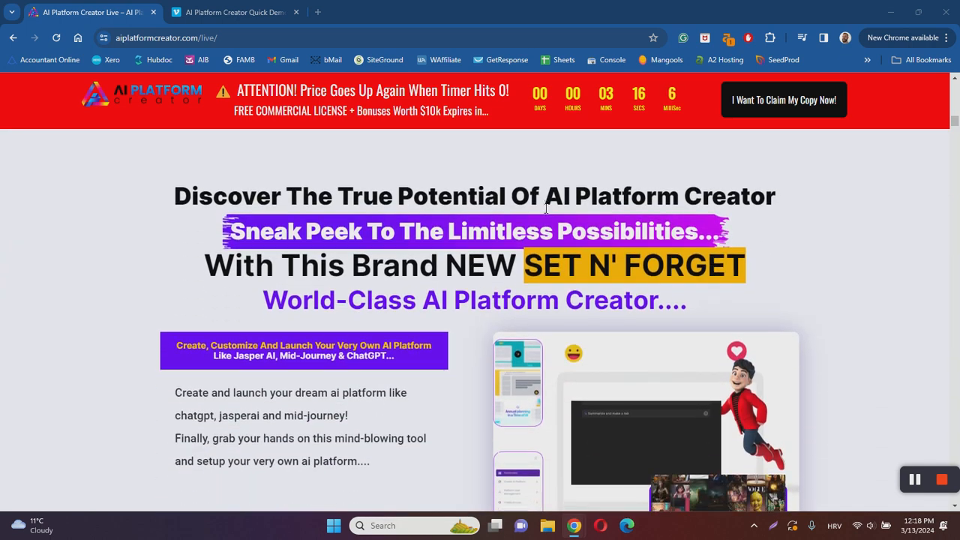
pyautogui.scroll(-3)
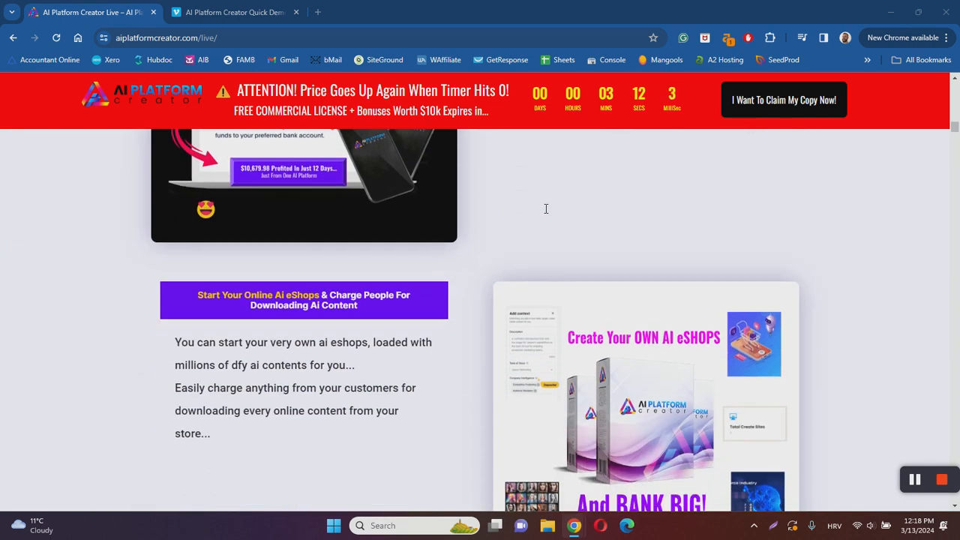
pyautogui.scroll(-3)
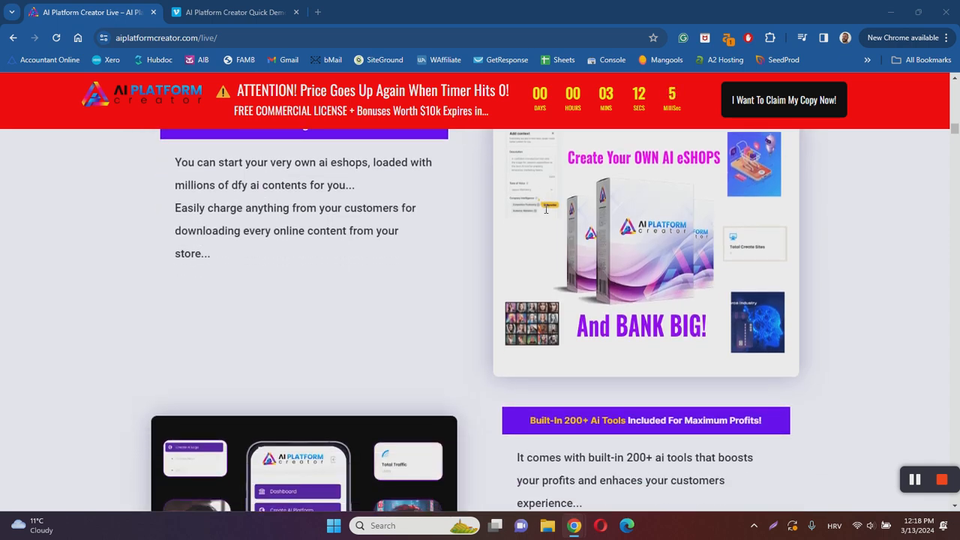
pyautogui.scroll(-3)
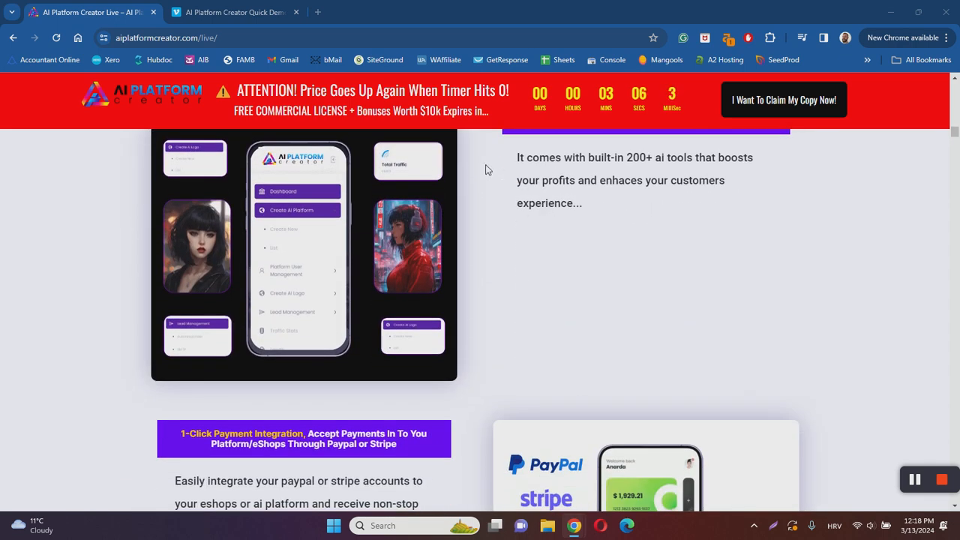
# Switch to the Vimeo Quick Demo and follow the walkthrough naming the site 'Ai Tool Suite'.
pyautogui.click(234, 12)
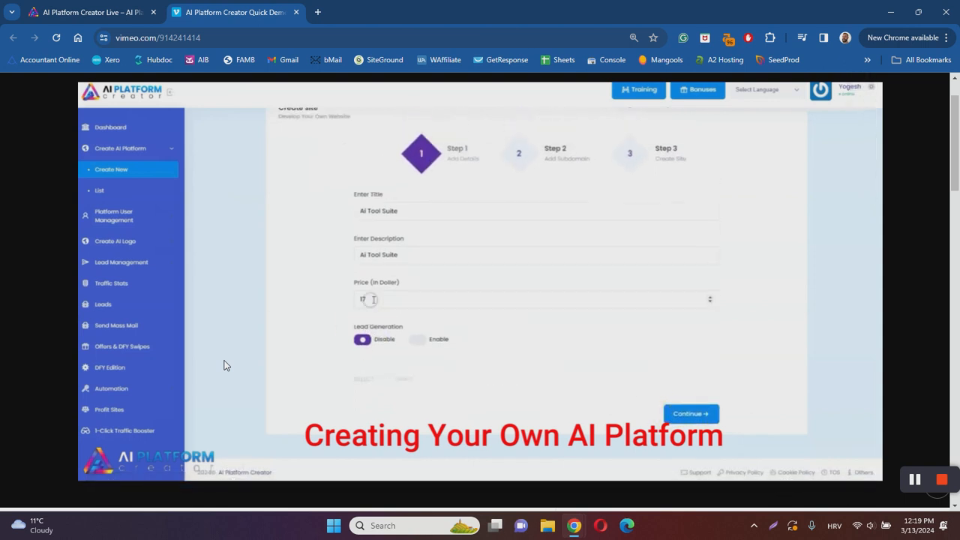
pyautogui.click(690, 414)
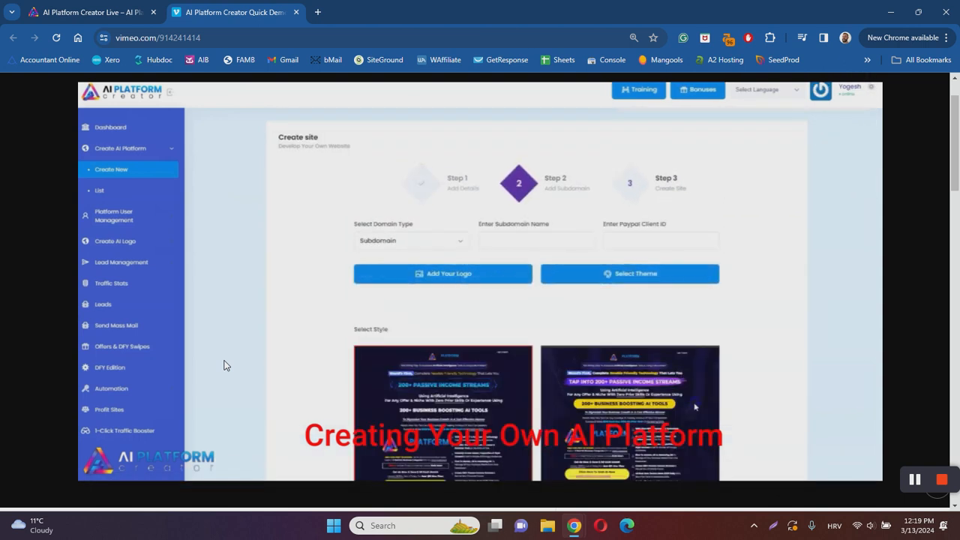
pyautogui.click(535, 240)
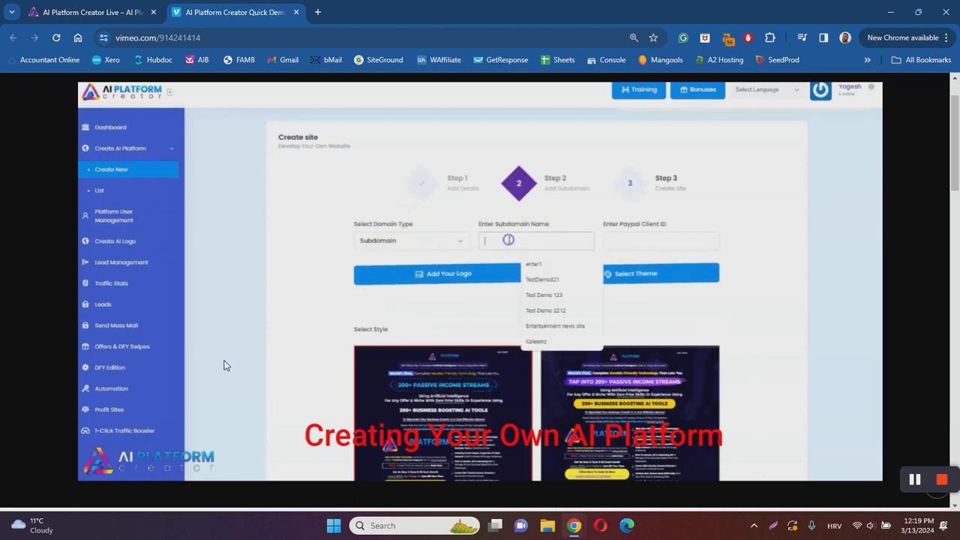
pyautogui.write('Ai Tool Suite')
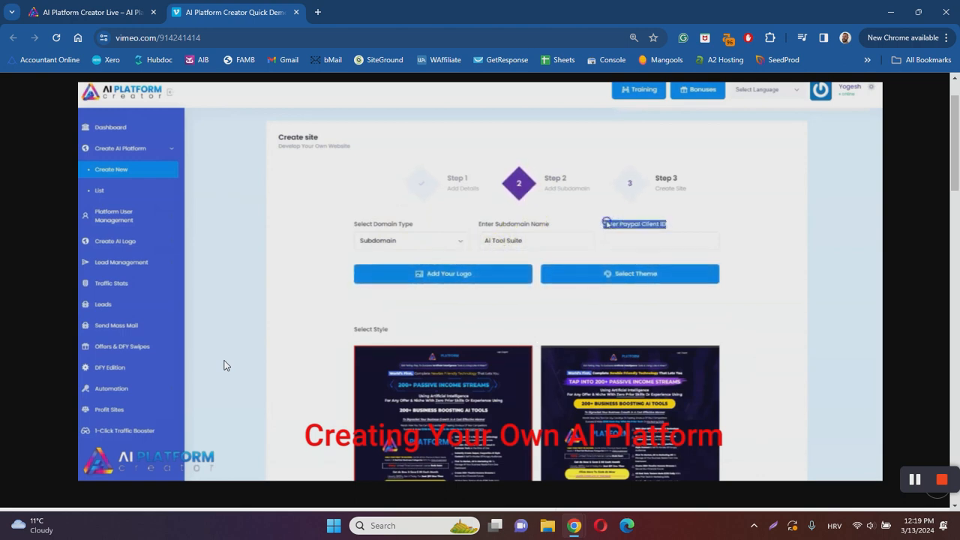
# Scrub the demo timeline through the subdomain, AI logo upload and style template steps.
pyautogui.click(660, 240)
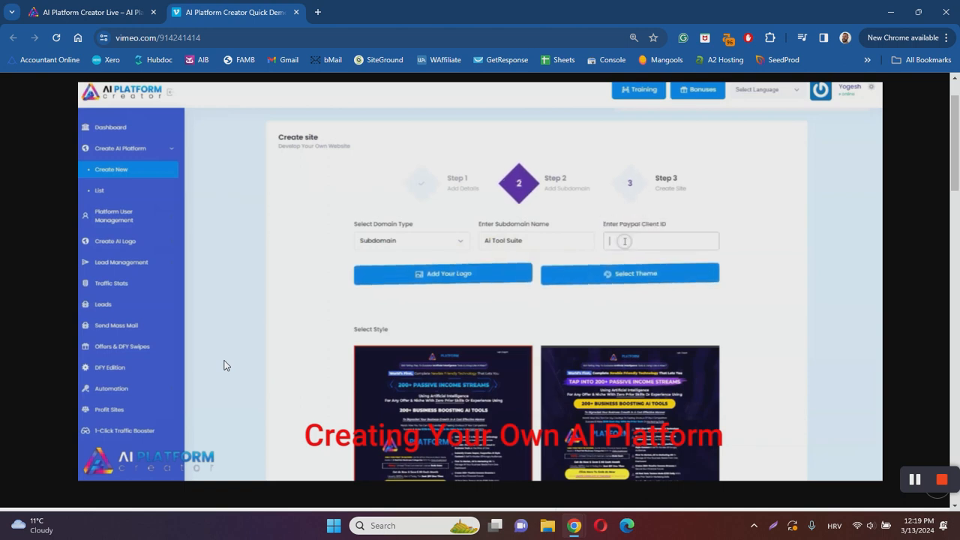
pyautogui.click(411, 240)
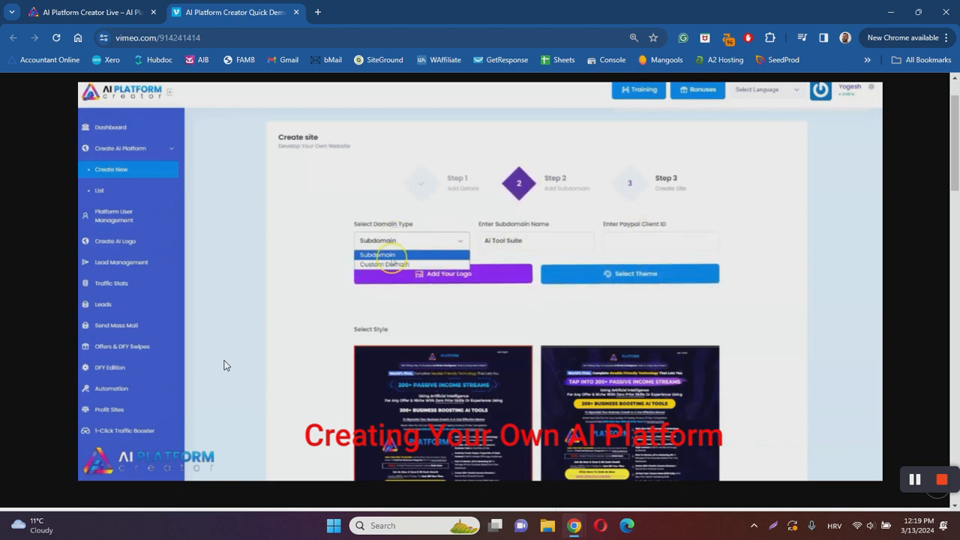
pyautogui.click(378, 255)
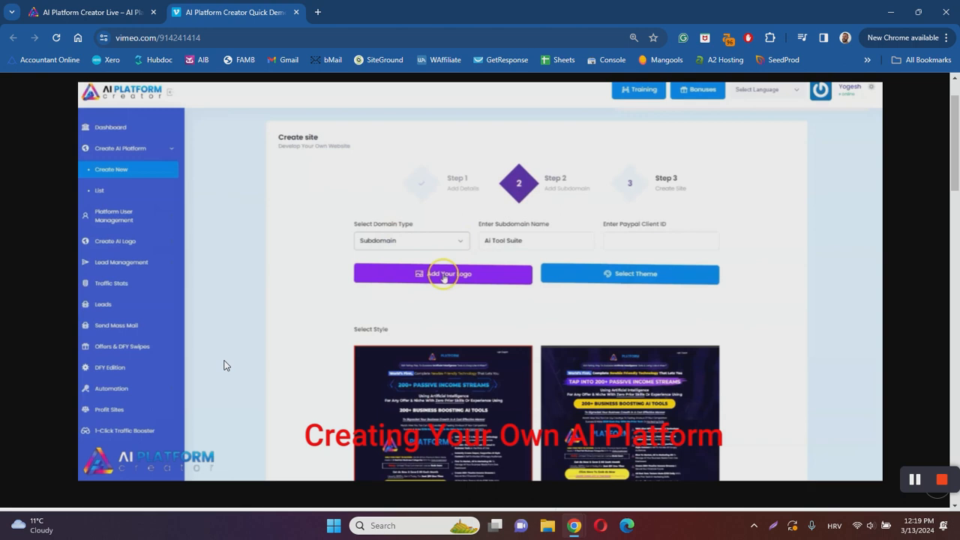
pyautogui.click(442, 273)
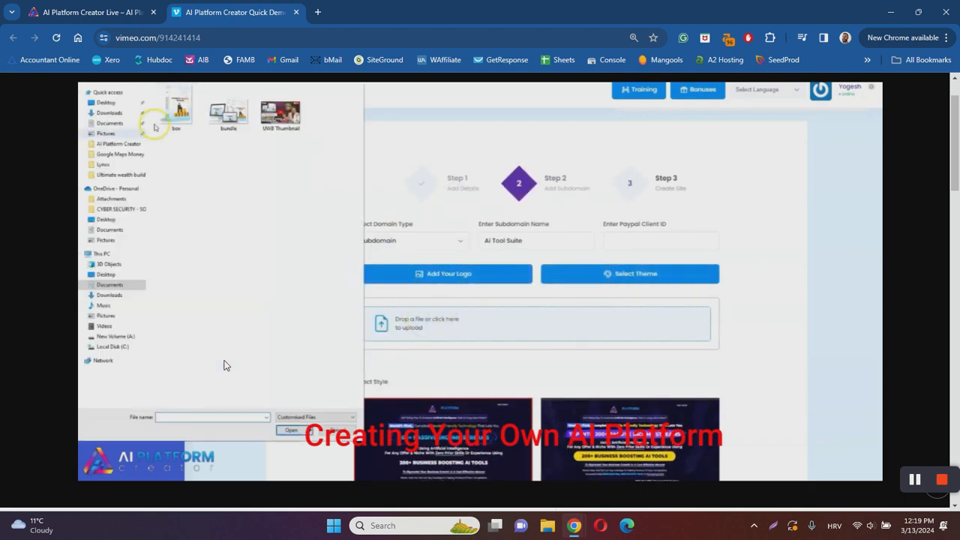
pyautogui.click(110, 113)
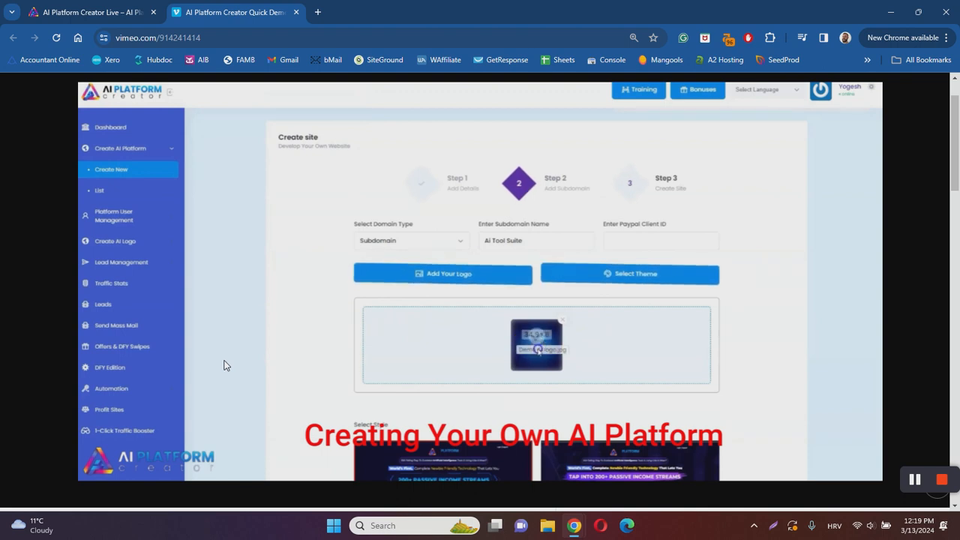
pyautogui.scroll(-3)
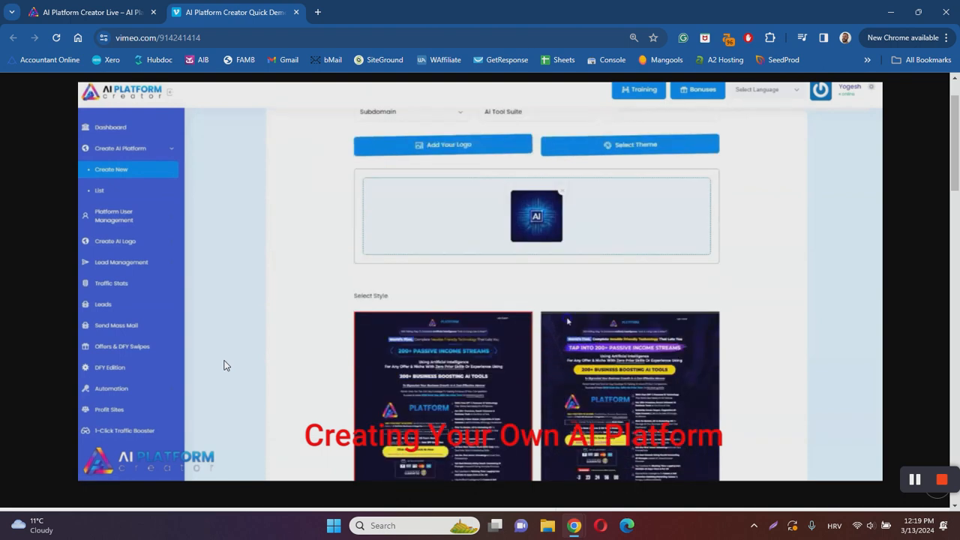
pyautogui.scroll(-3)
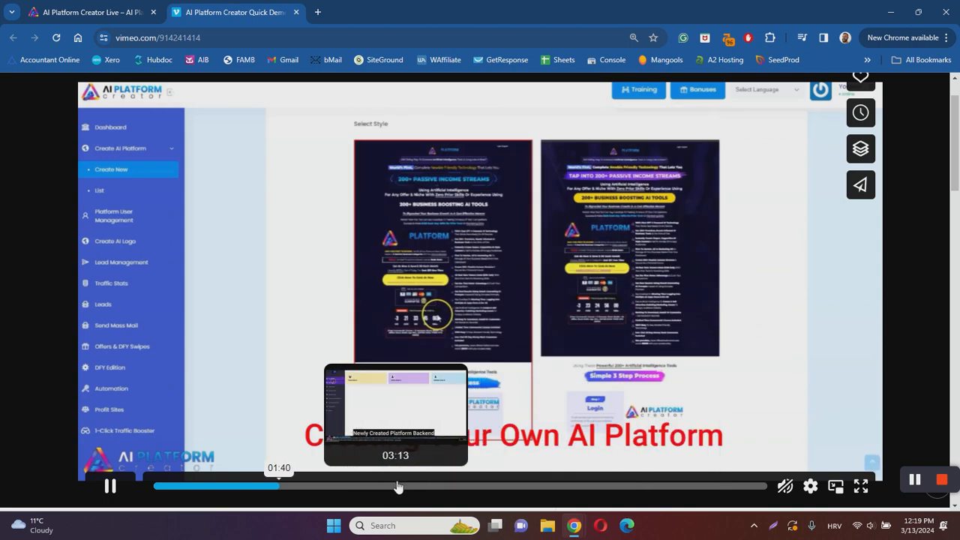
pyautogui.moveTo(552, 486)
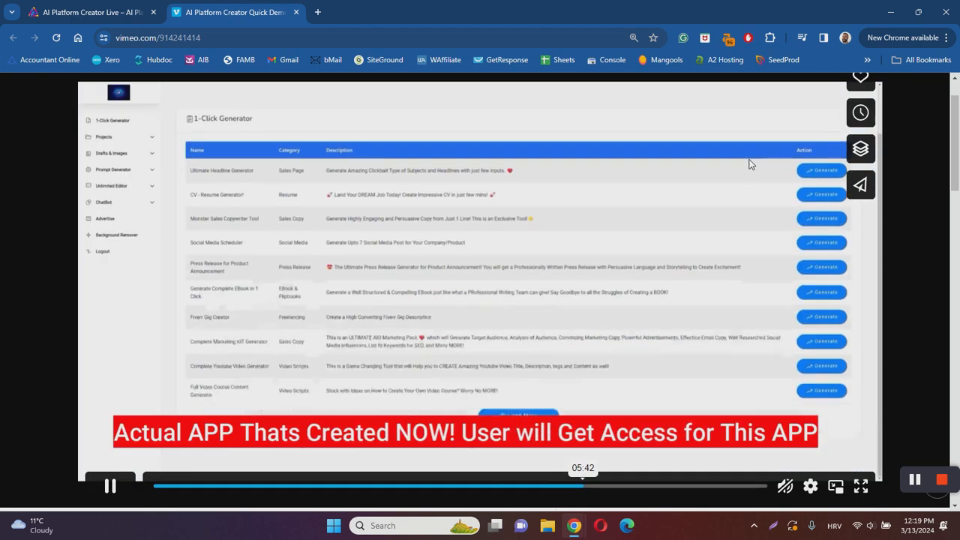
# Scroll through the demo's 1-Click Generator tool table, then return to the sales page tab.
pyautogui.scroll(-3)
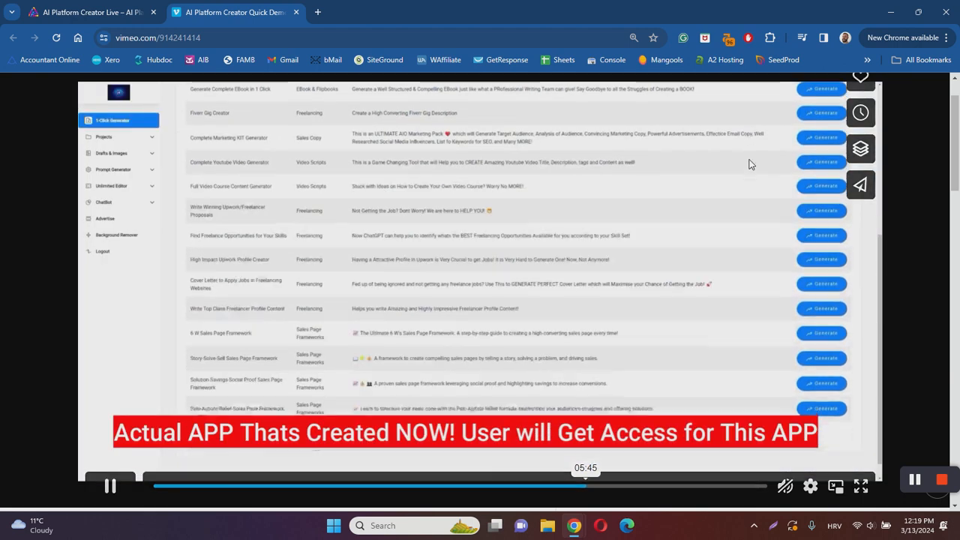
pyautogui.scroll(-3)
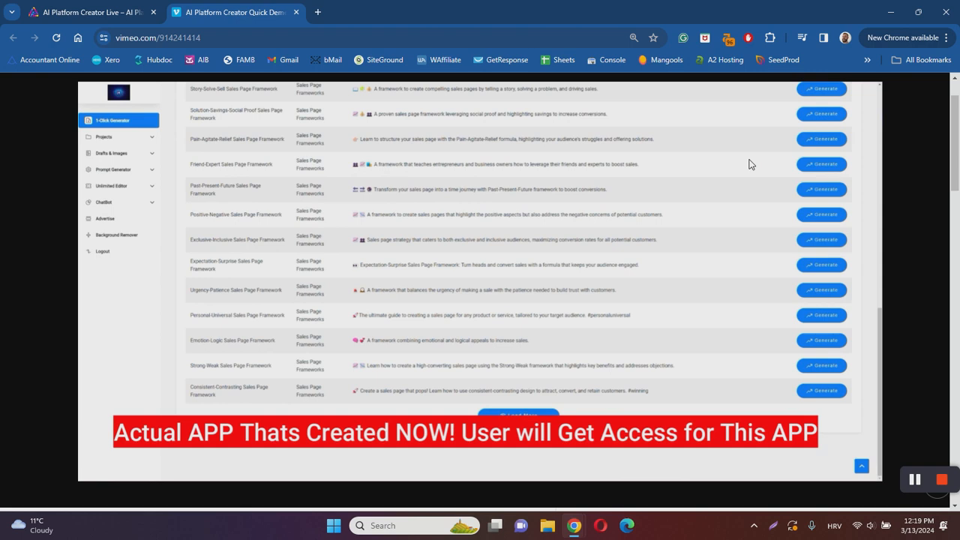
pyautogui.scroll(-3)
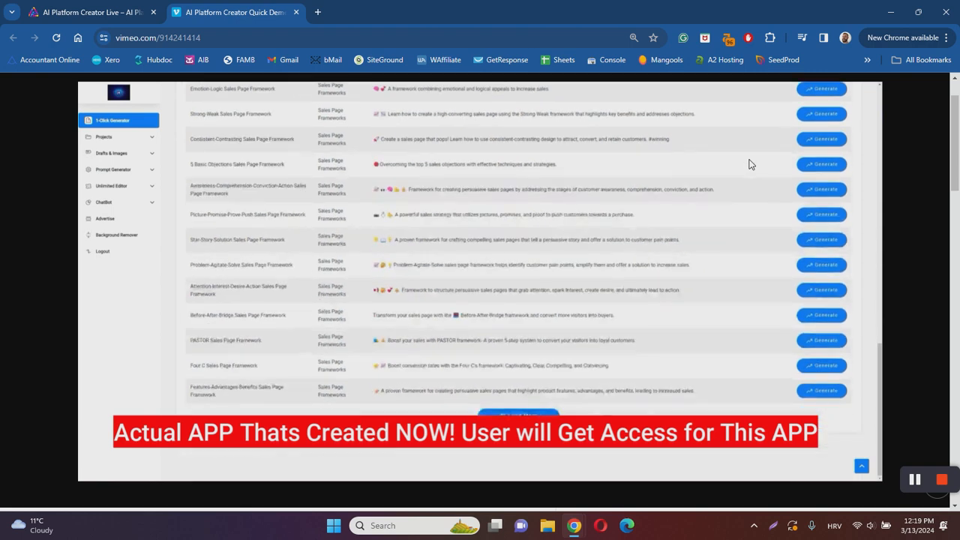
pyautogui.scroll(-3)
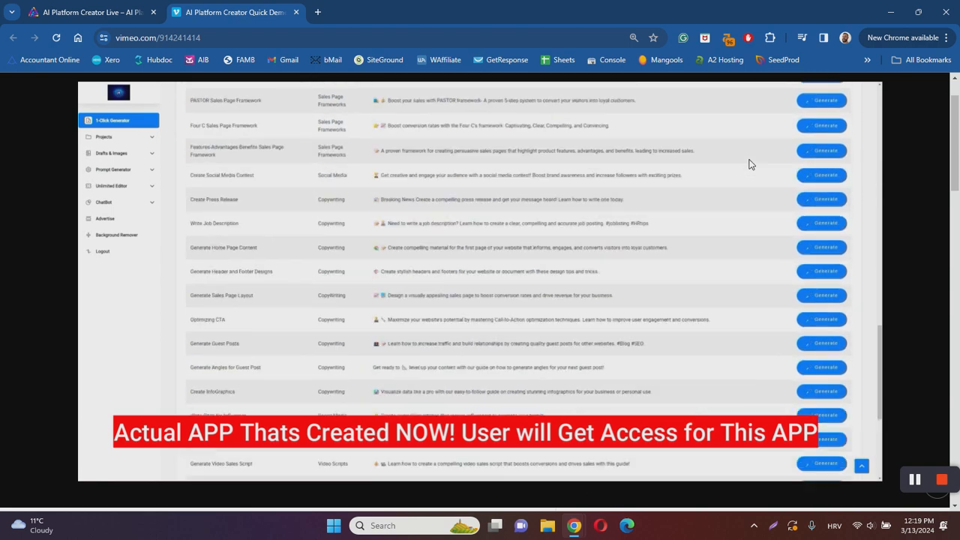
pyautogui.scroll(-3)
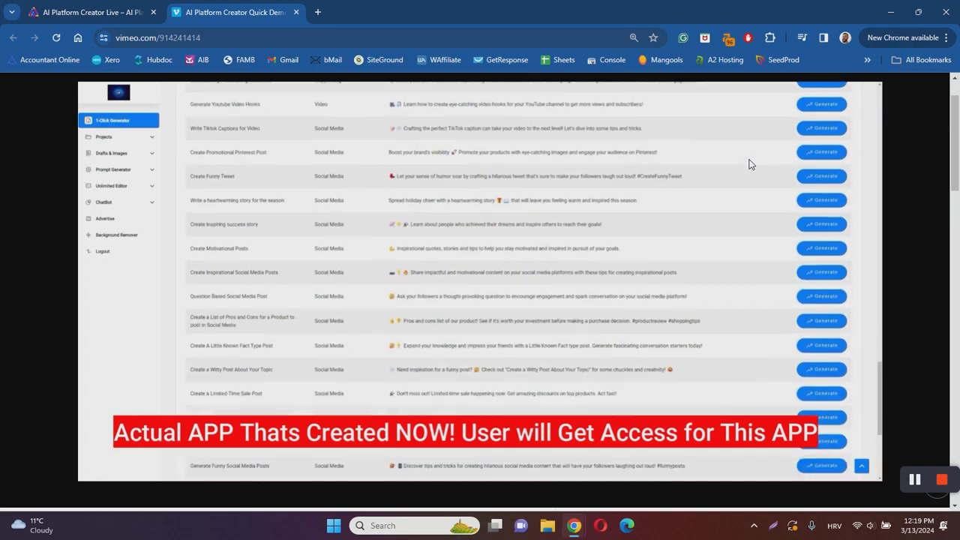
pyautogui.scroll(-3)
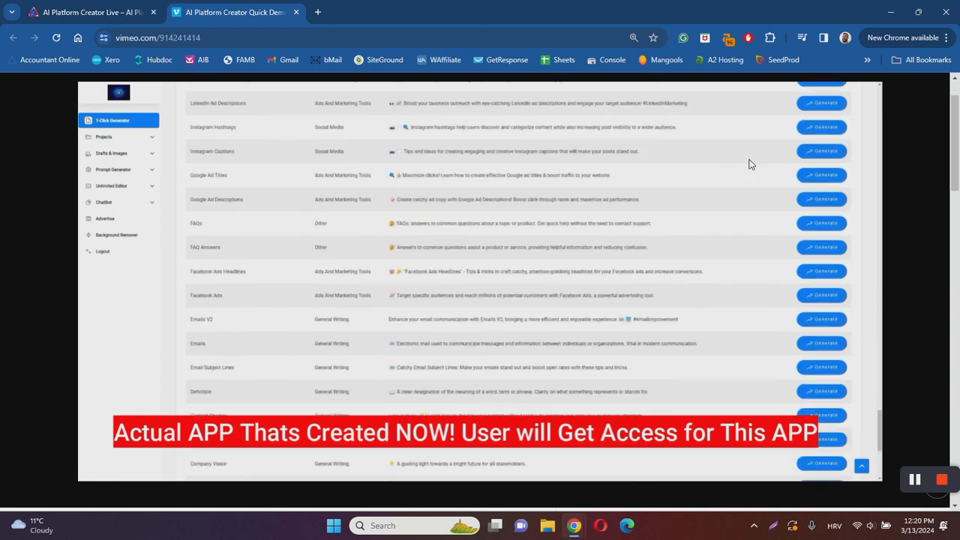
pyautogui.scroll(-3)
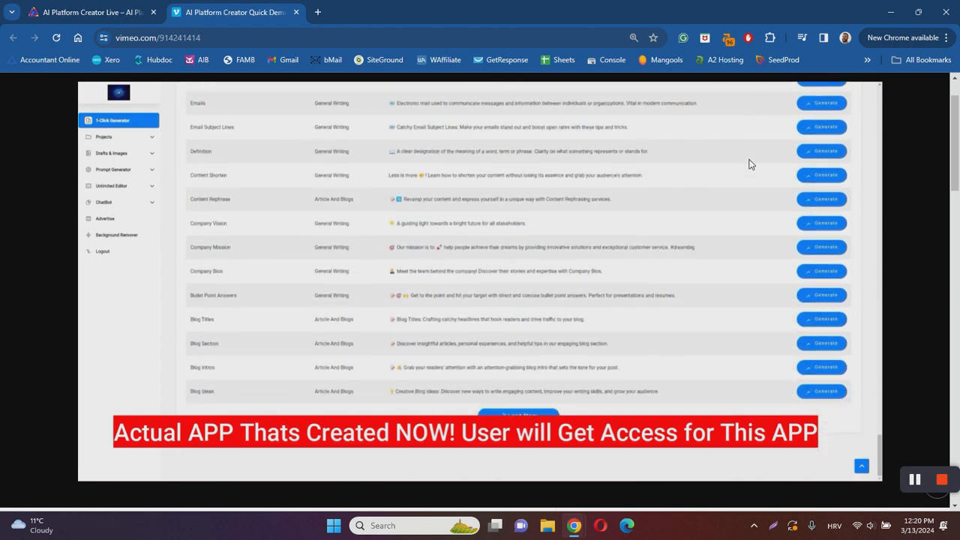
pyautogui.scroll(-3)
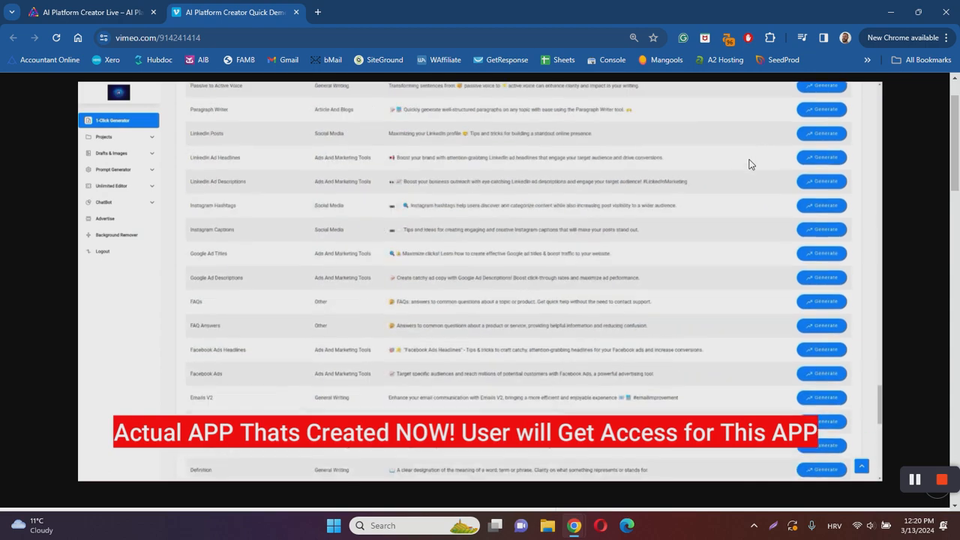
pyautogui.scroll(3)
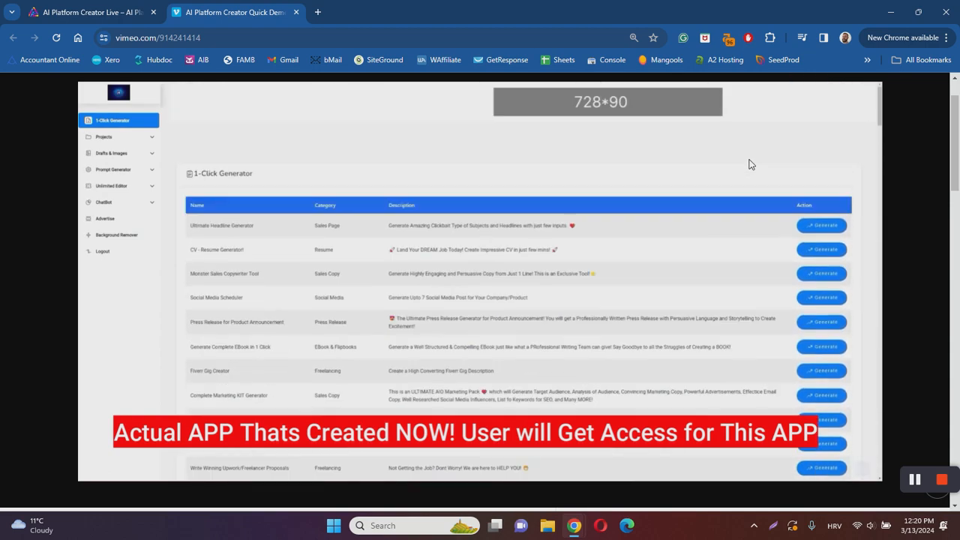
pyautogui.click(103, 137)
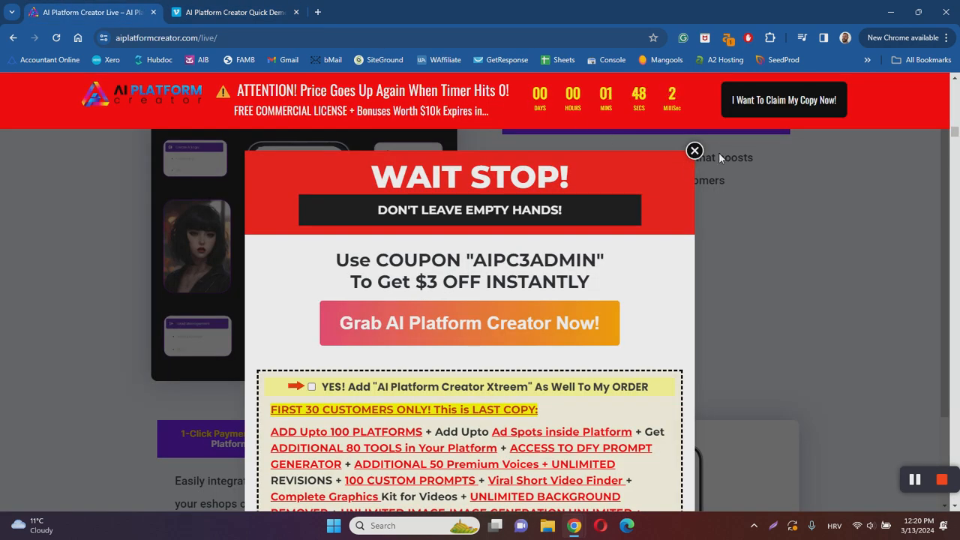
# Dismiss the WAIT STOP coupon pop-up and scroll through agency and commercial-license features.
pyautogui.click(693, 150)
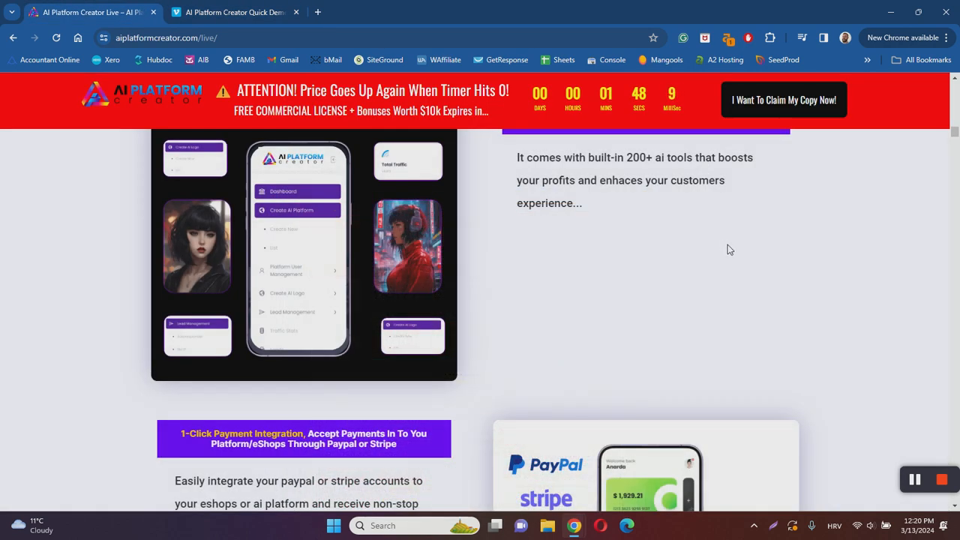
pyautogui.scroll(-3)
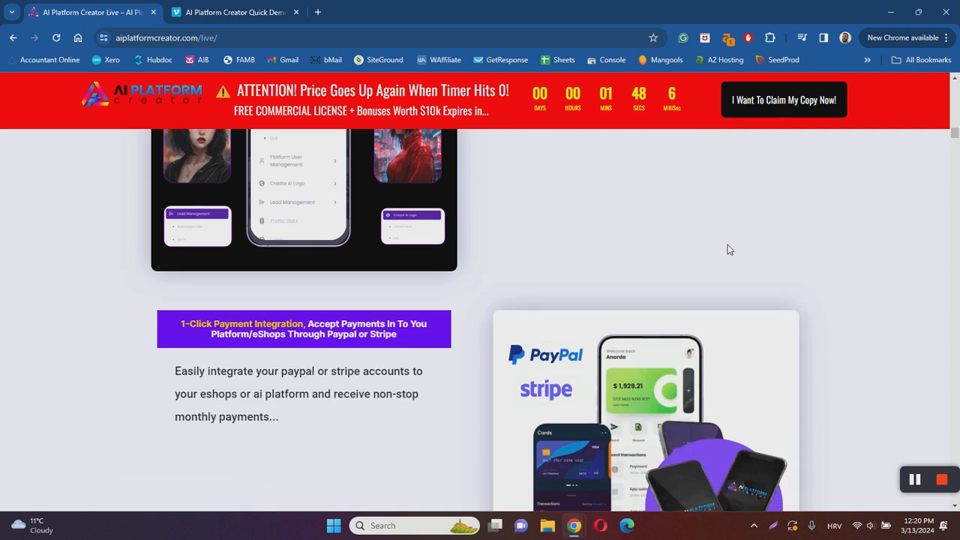
pyautogui.scroll(-3)
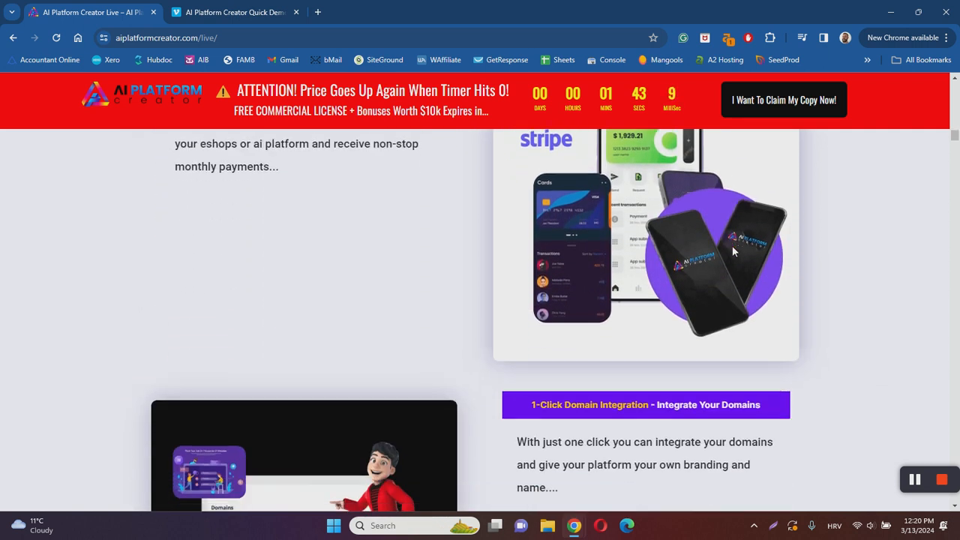
pyautogui.scroll(-3)
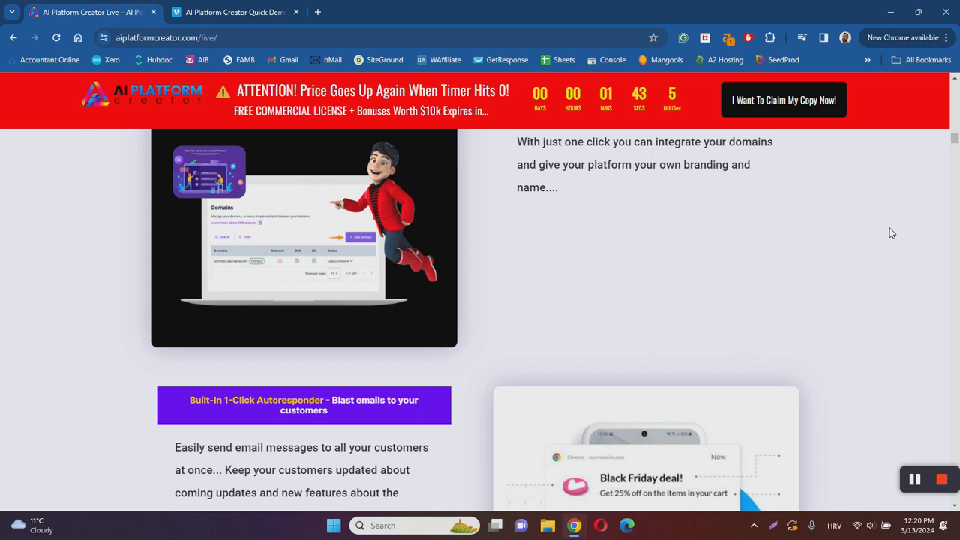
pyautogui.scroll(-3)
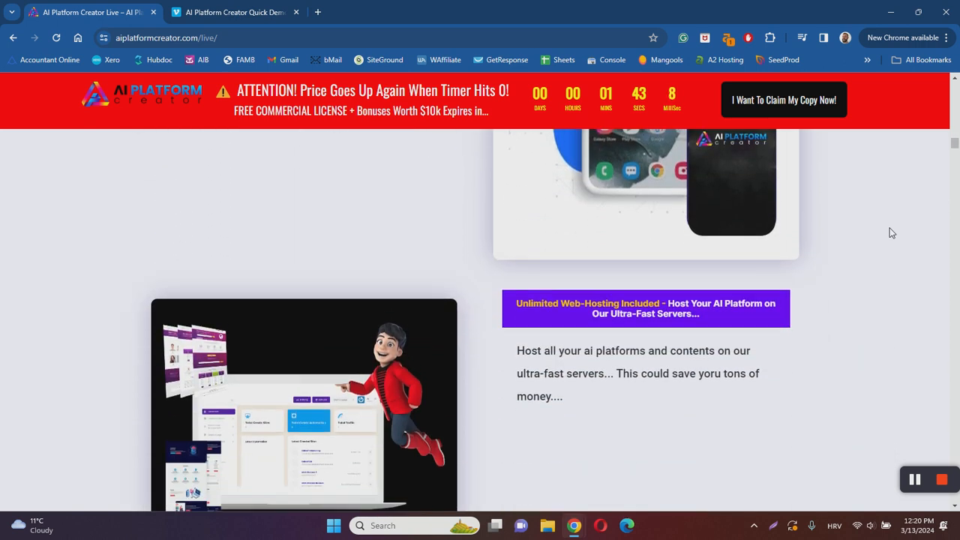
pyautogui.scroll(-3)
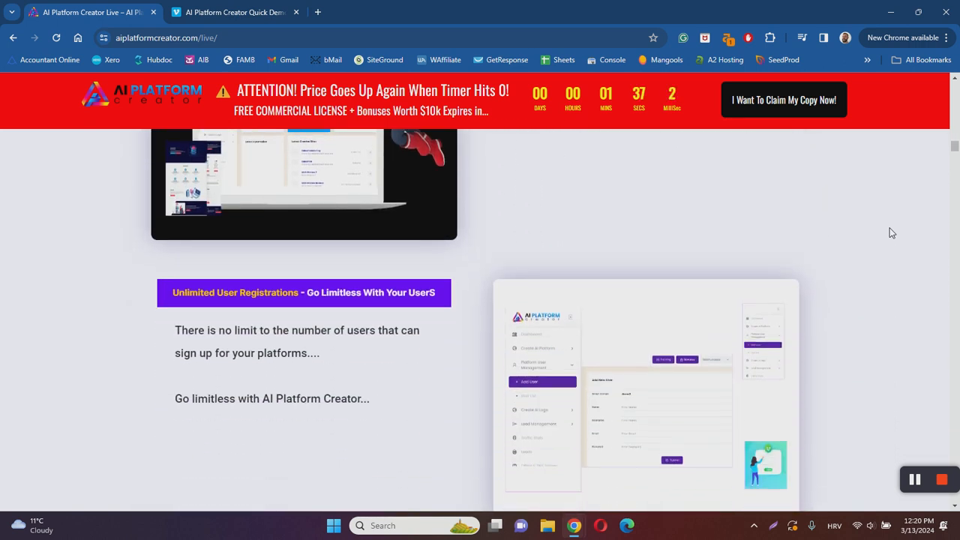
pyautogui.scroll(-3)
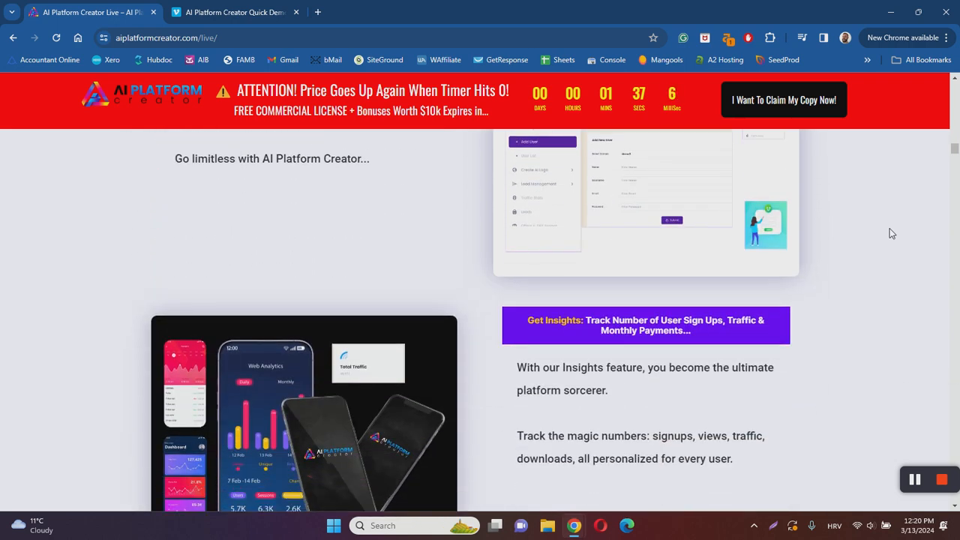
pyautogui.scroll(-3)
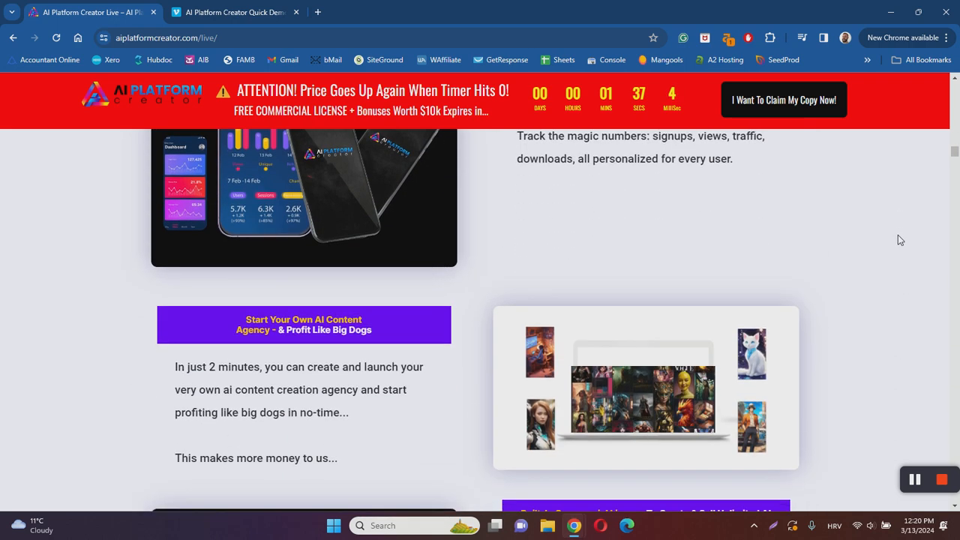
# Scroll on through customer success stories into the Discover The Incredible Results section.
pyautogui.scroll(-3)
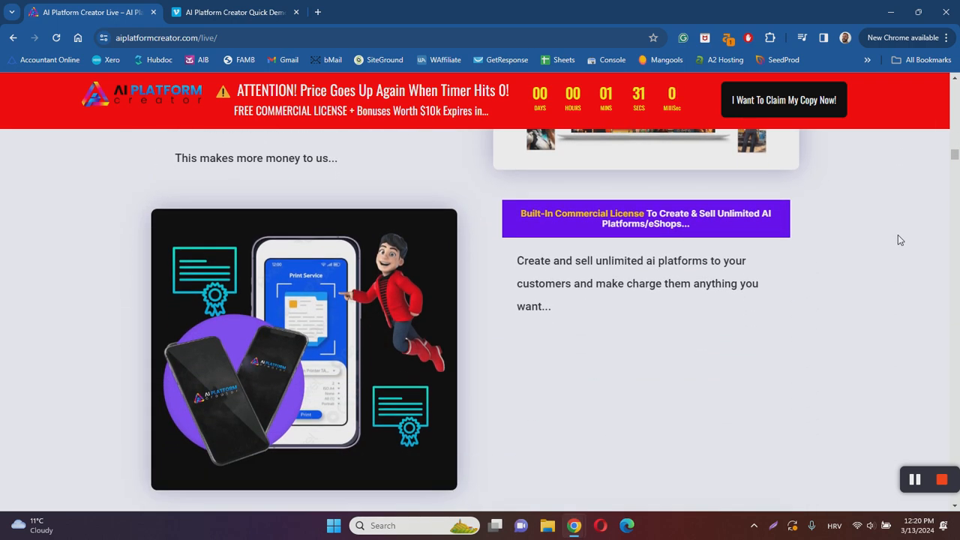
pyautogui.scroll(-3)
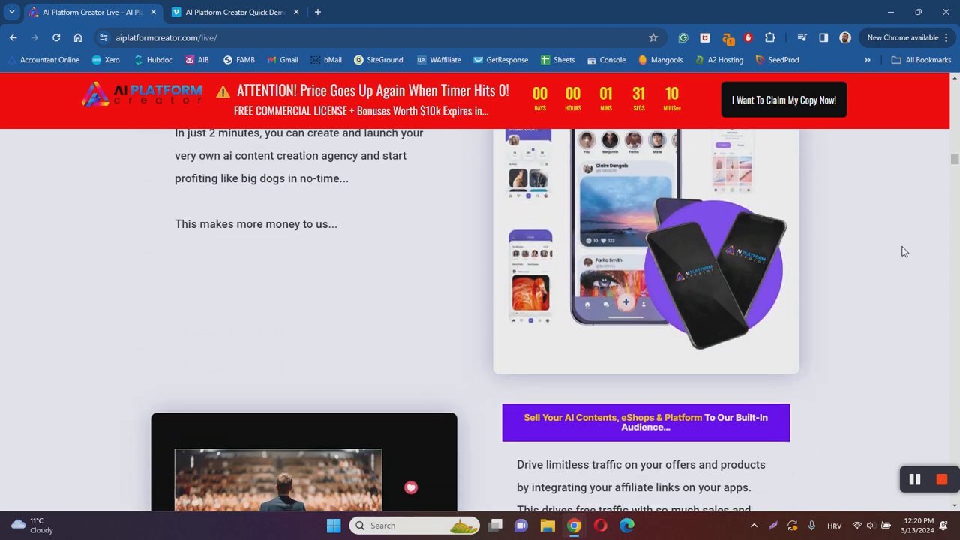
pyautogui.scroll(-3)
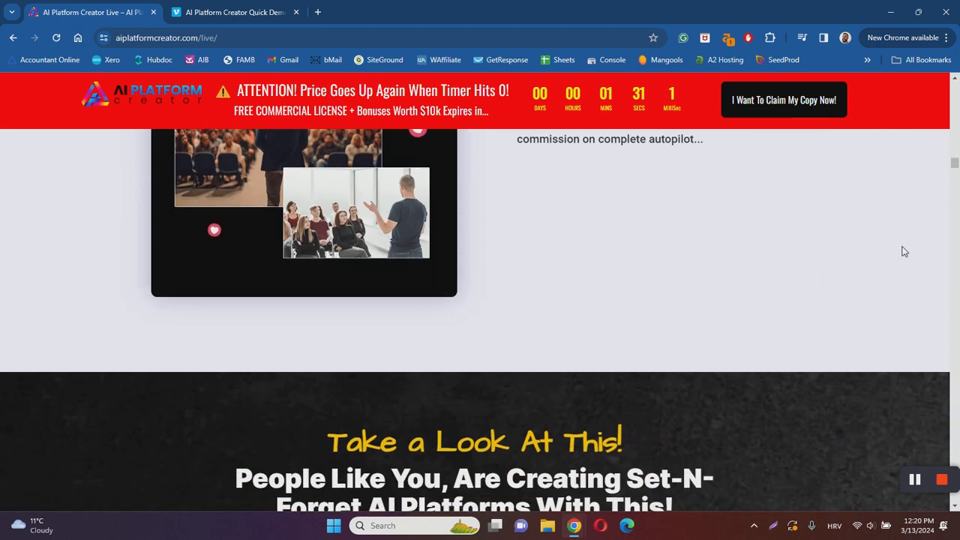
pyautogui.scroll(-3)
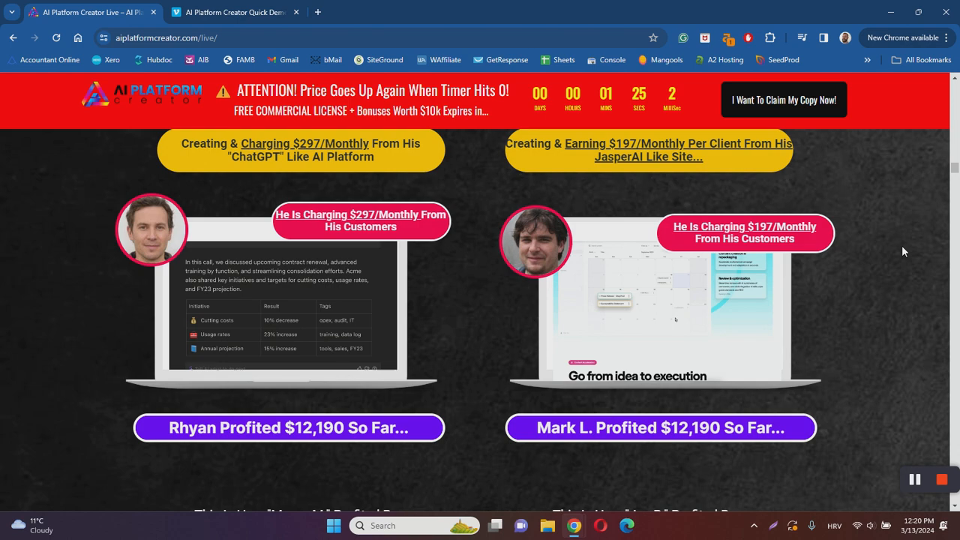
pyautogui.scroll(-3)
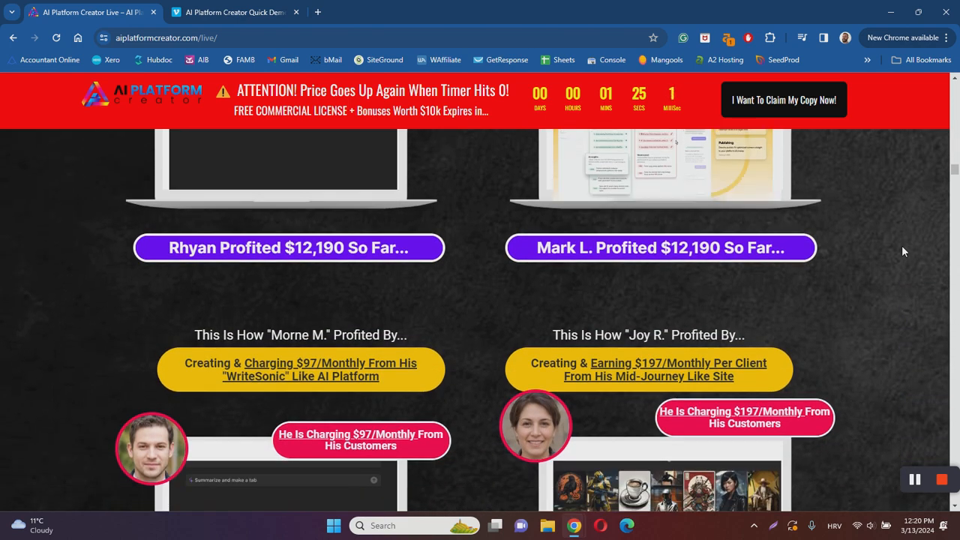
pyautogui.scroll(-3)
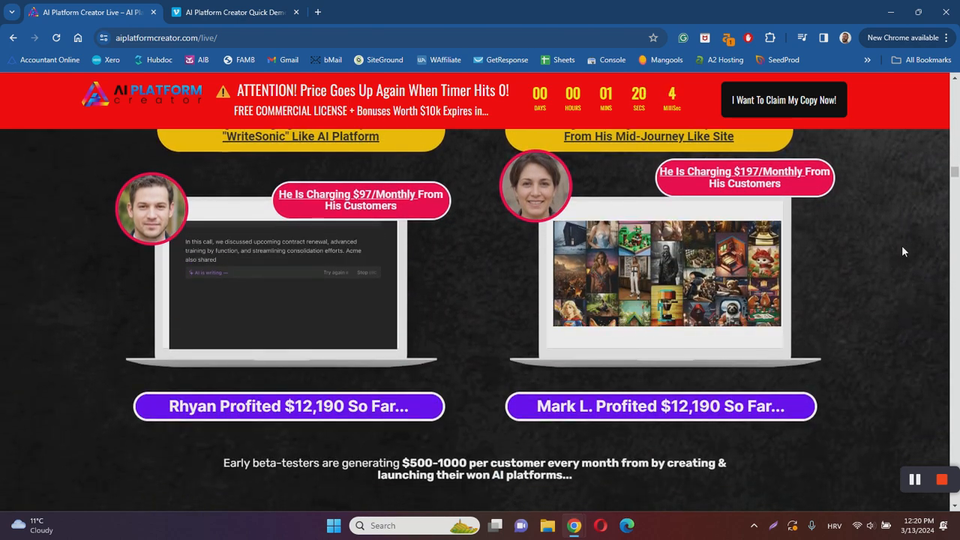
pyautogui.scroll(-3)
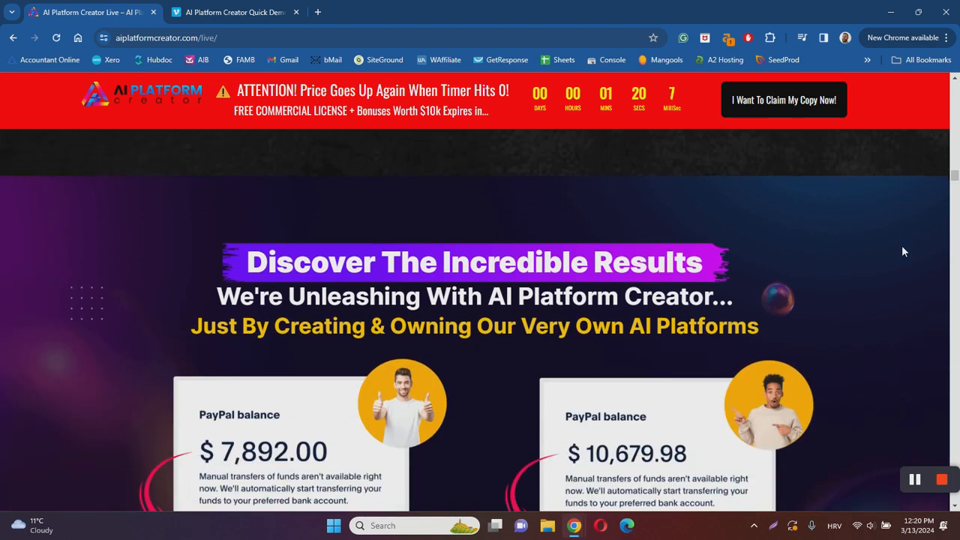
# Scroll past AI market statistics and third-party builder costs to 'Major Challenges & Difficulties'.
pyautogui.scroll(-3)
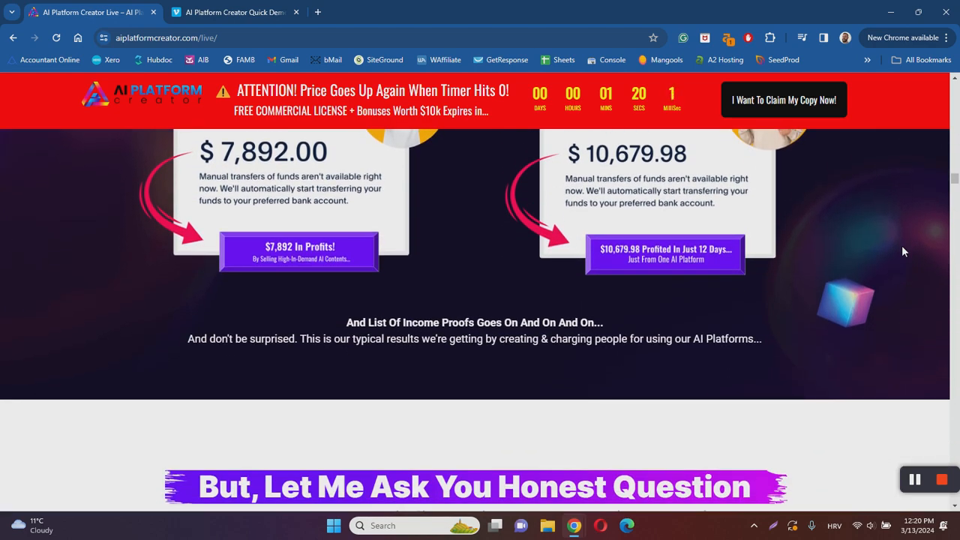
pyautogui.scroll(-3)
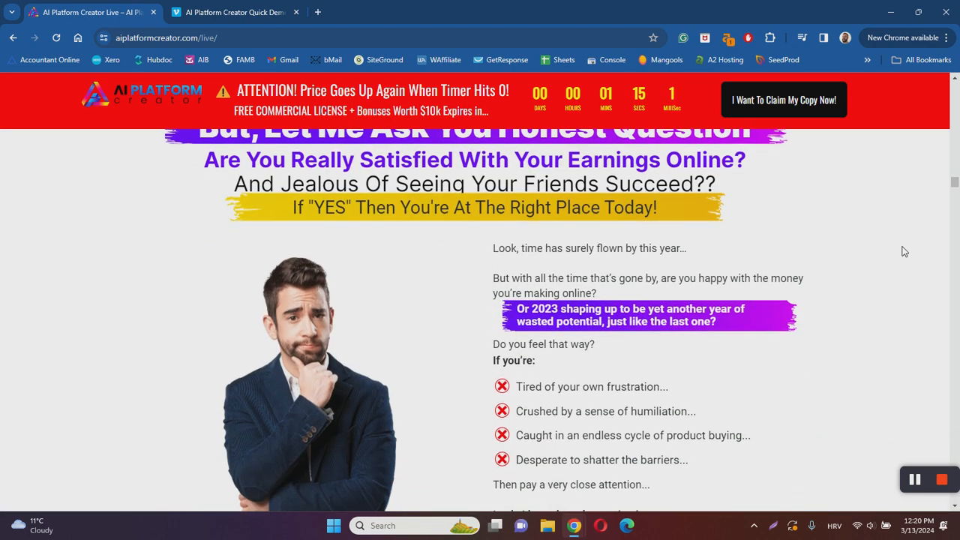
pyautogui.scroll(-3)
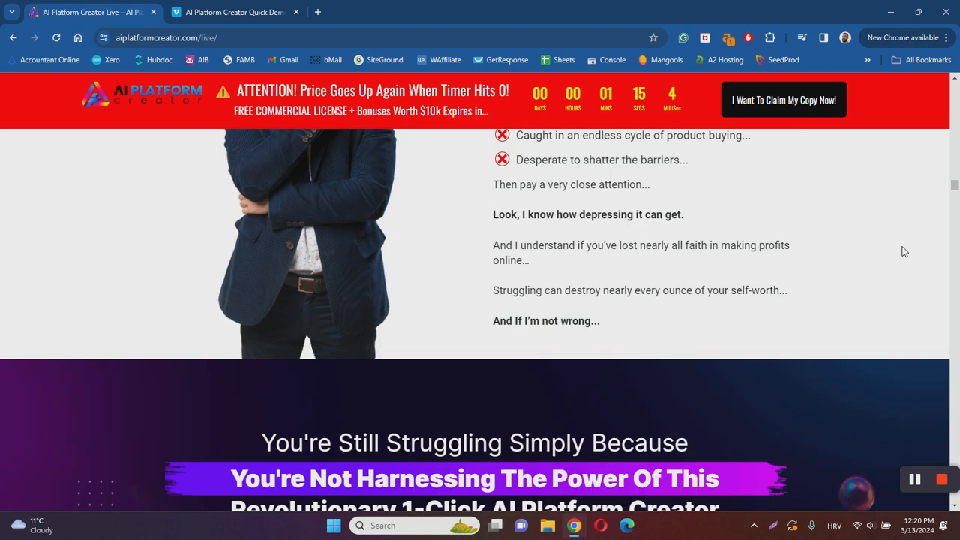
pyautogui.scroll(-3)
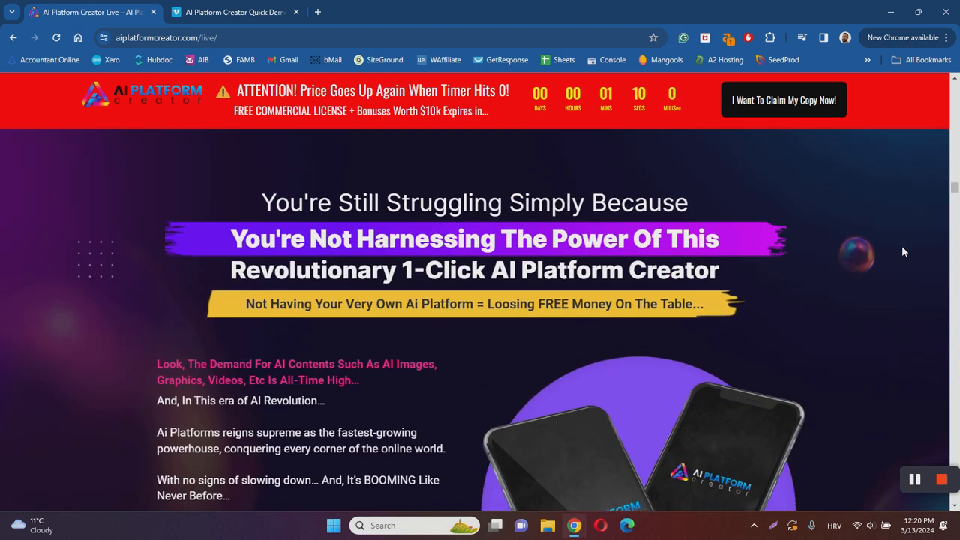
pyautogui.scroll(-3)
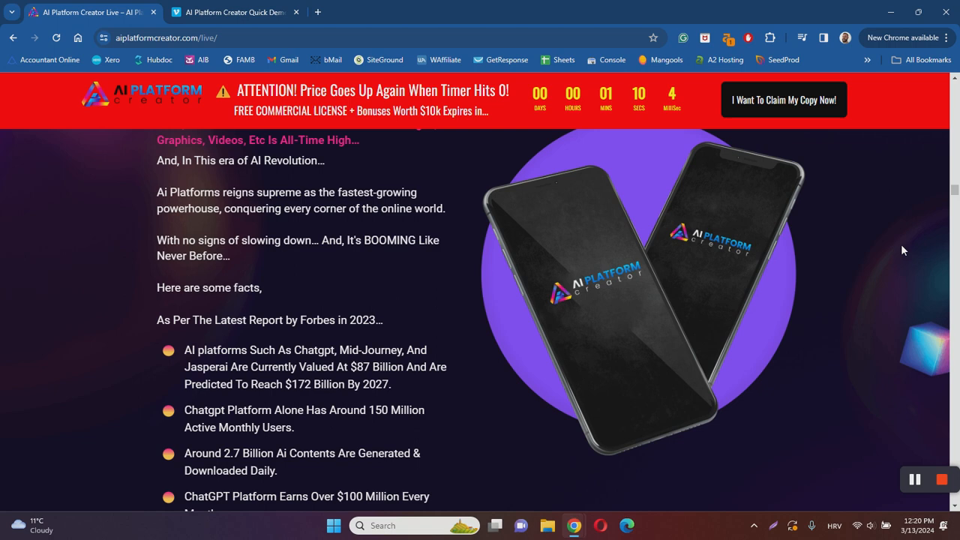
pyautogui.scroll(-3)
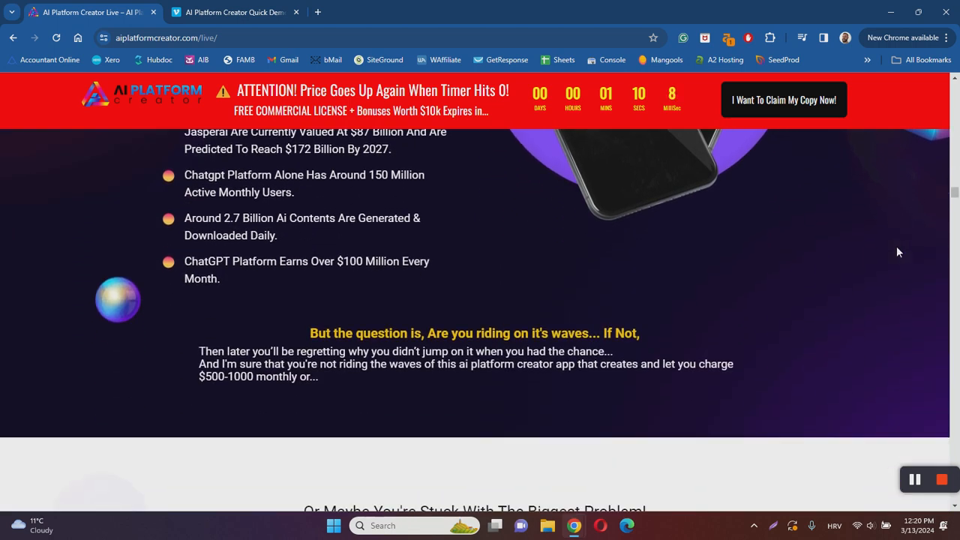
pyautogui.scroll(-3)
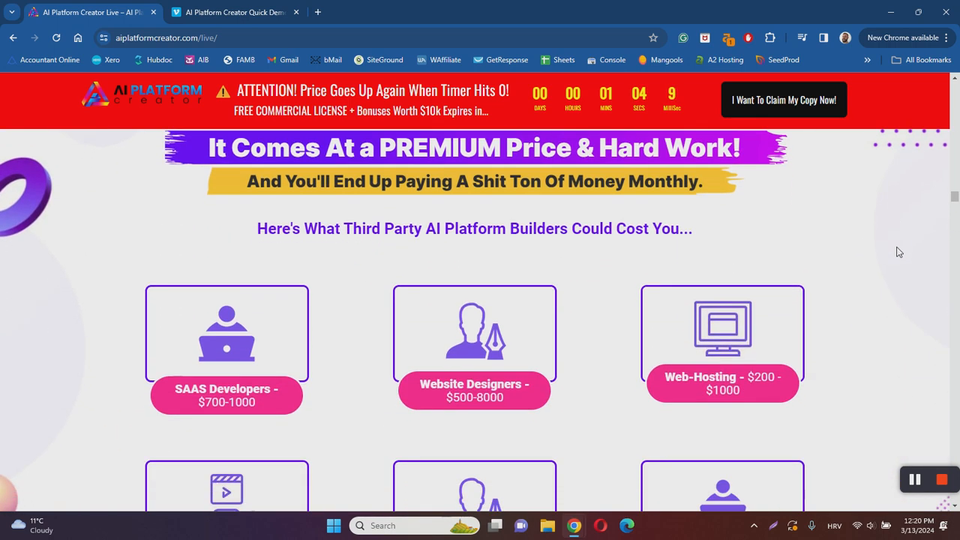
pyautogui.scroll(-3)
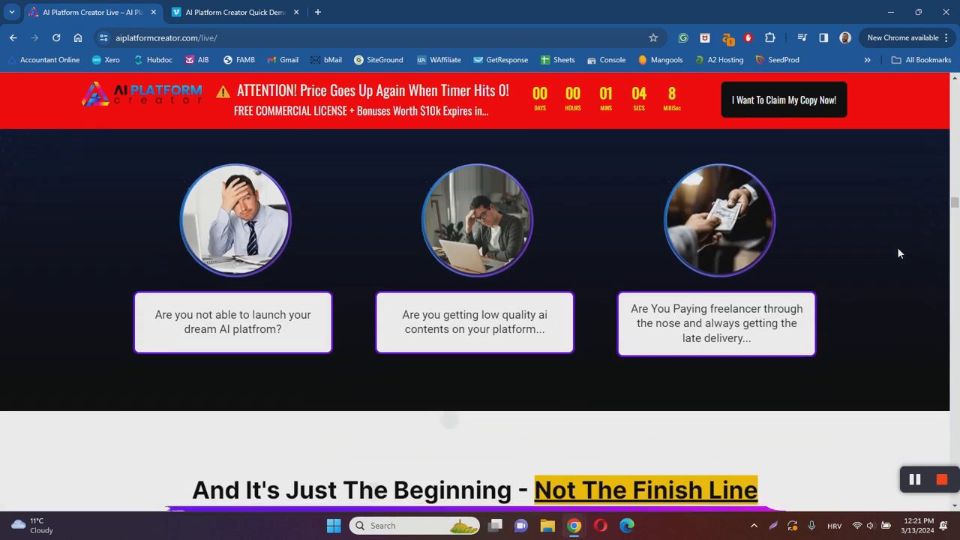
pyautogui.scroll(-3)
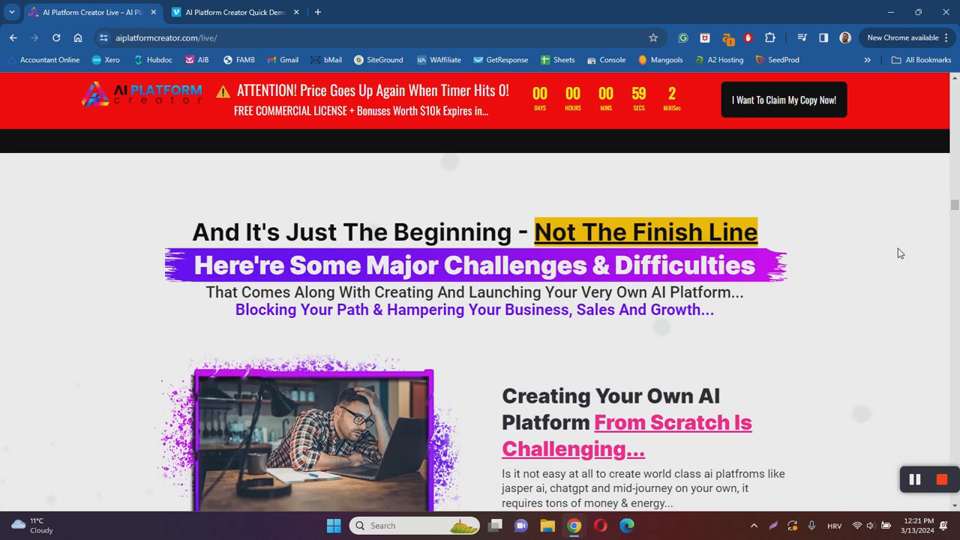
# Scroll through the full challenges list to the 'A Revolutionary, Set N' Forget' solution section.
pyautogui.scroll(-3)
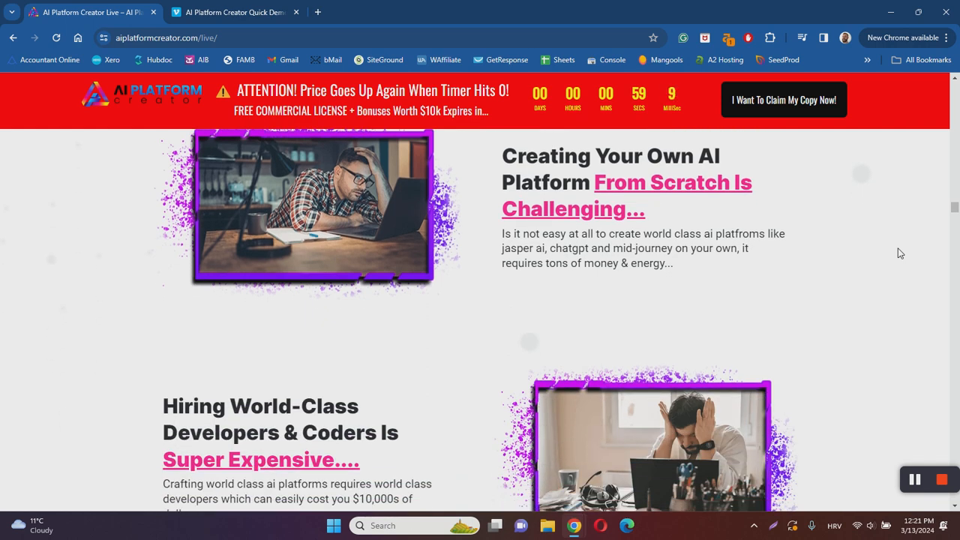
pyautogui.scroll(-3)
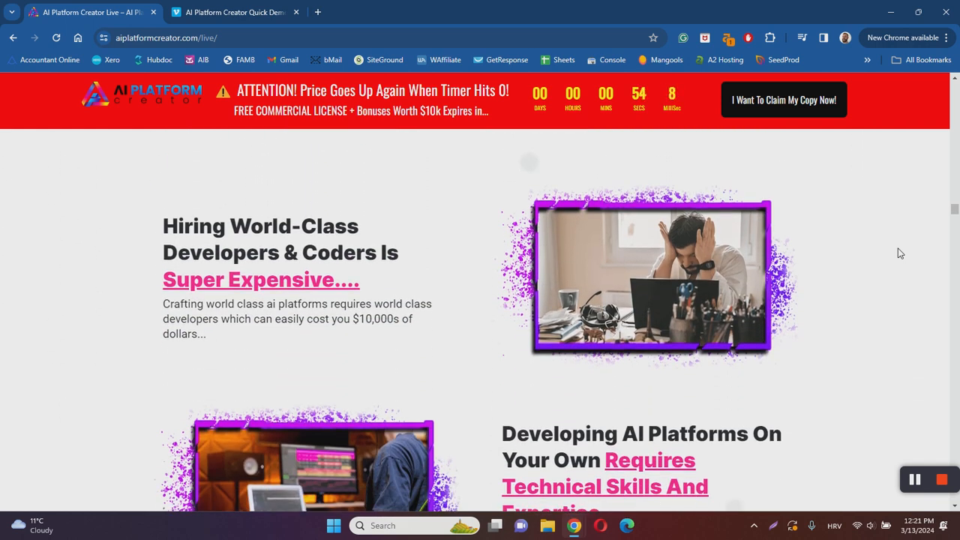
pyautogui.scroll(-3)
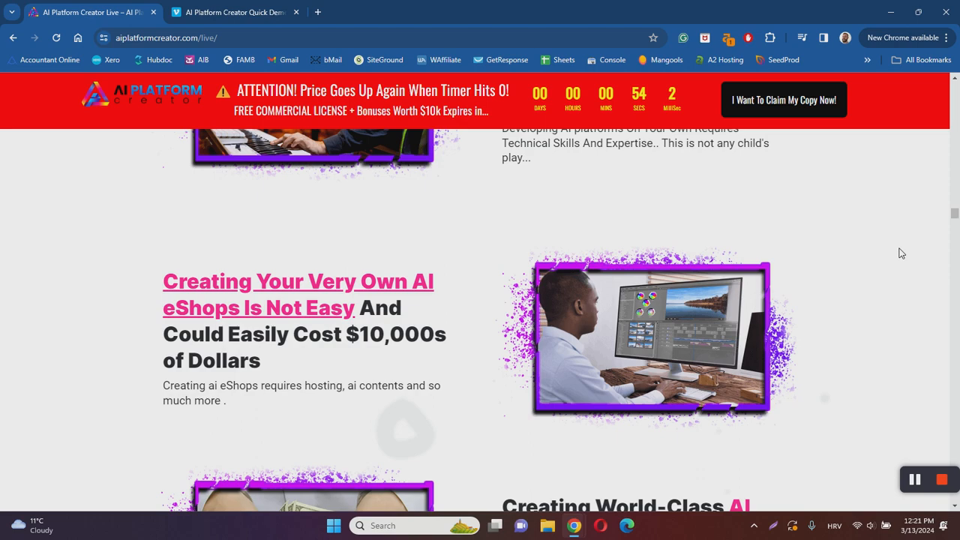
pyautogui.scroll(-3)
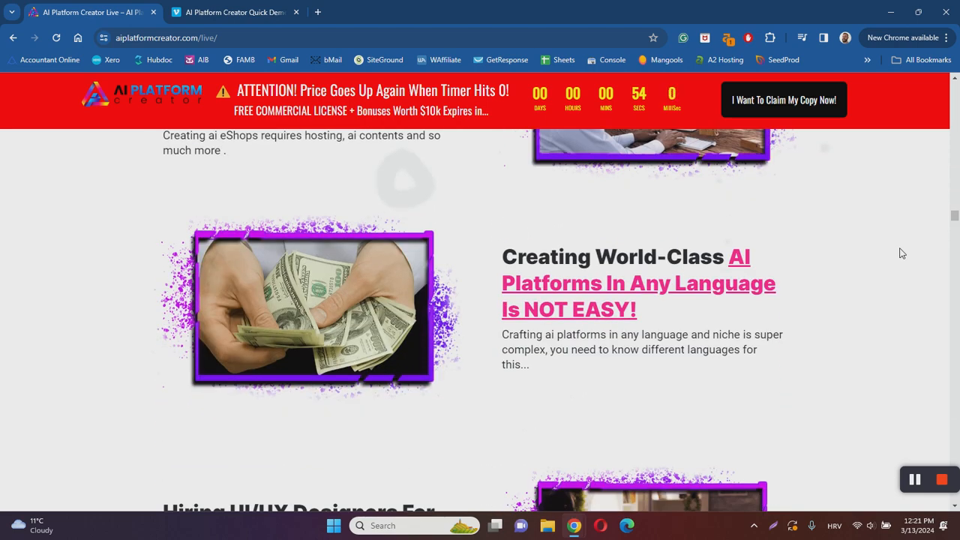
pyautogui.scroll(-3)
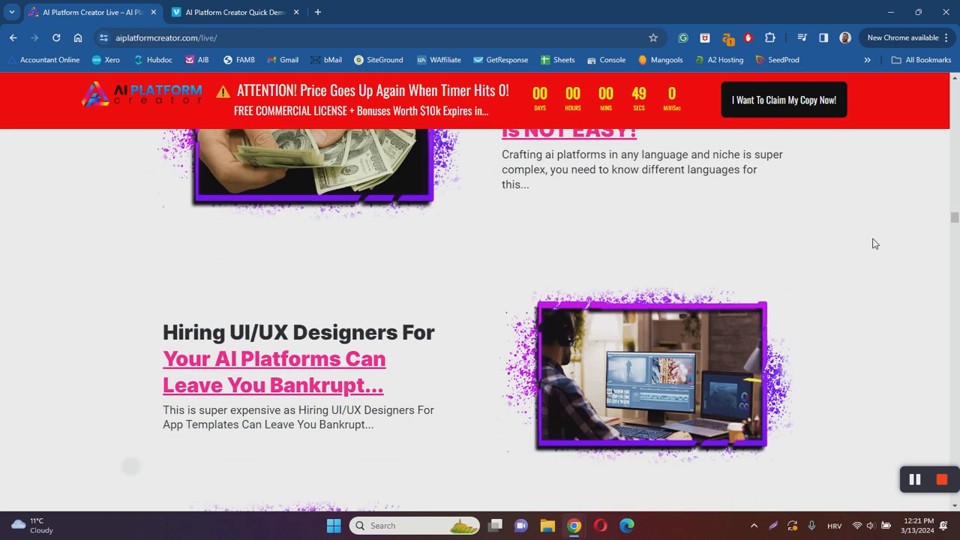
pyautogui.scroll(-3)
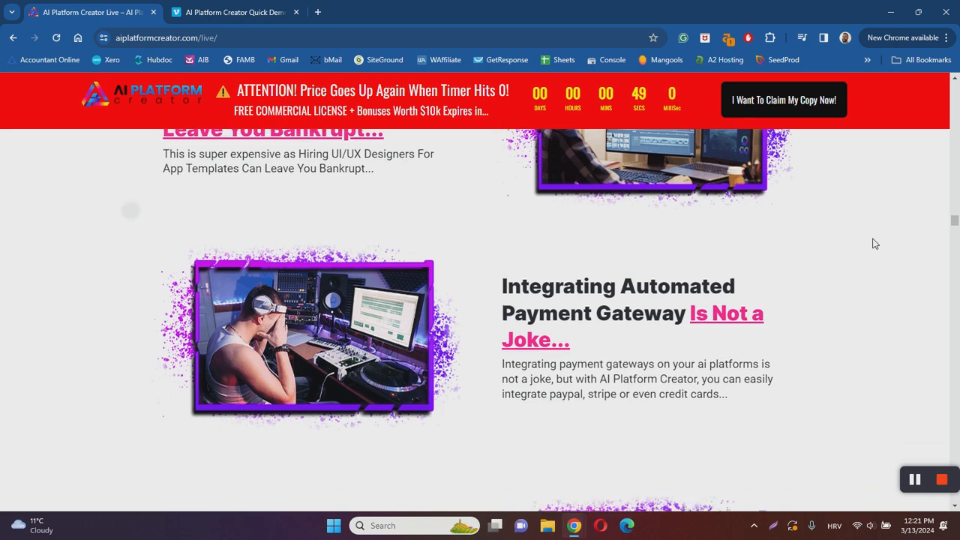
pyautogui.scroll(-3)
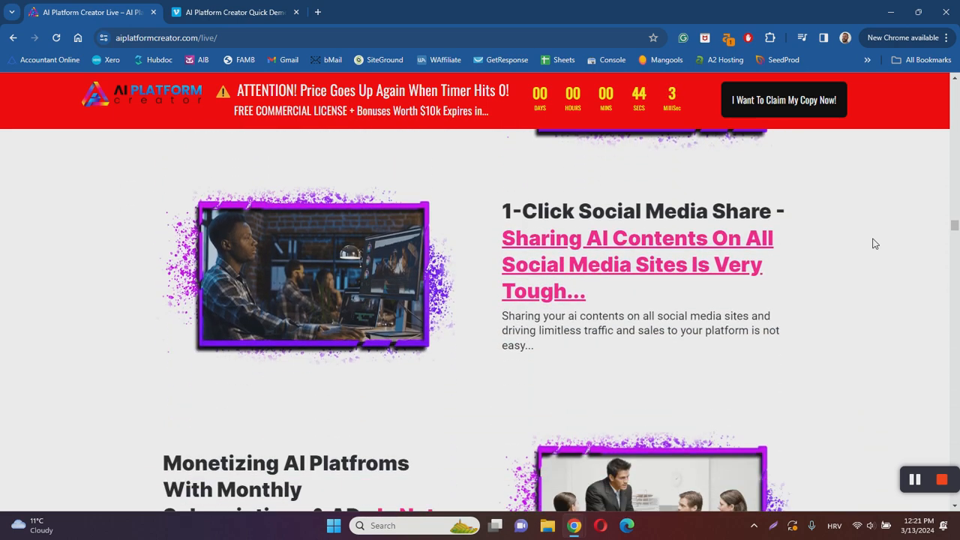
pyautogui.scroll(-3)
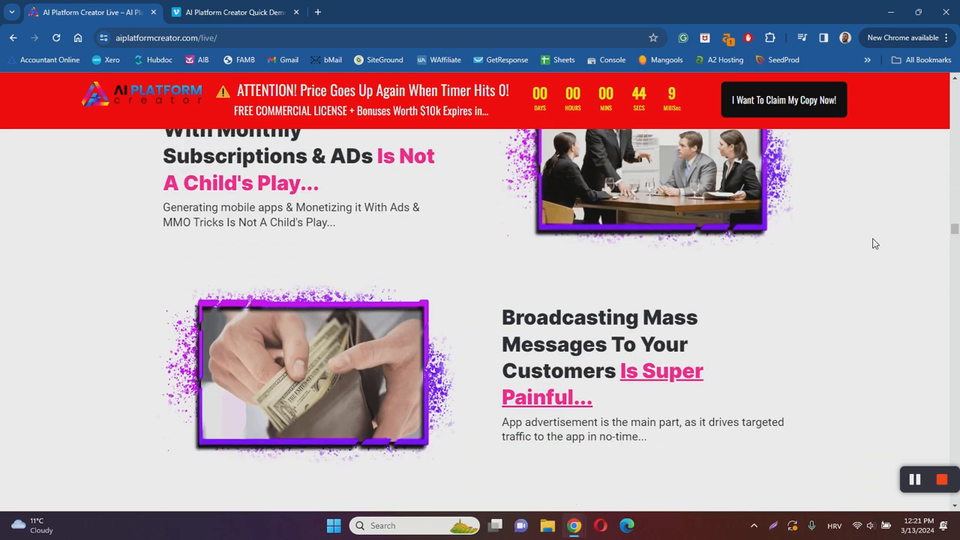
pyautogui.scroll(-3)
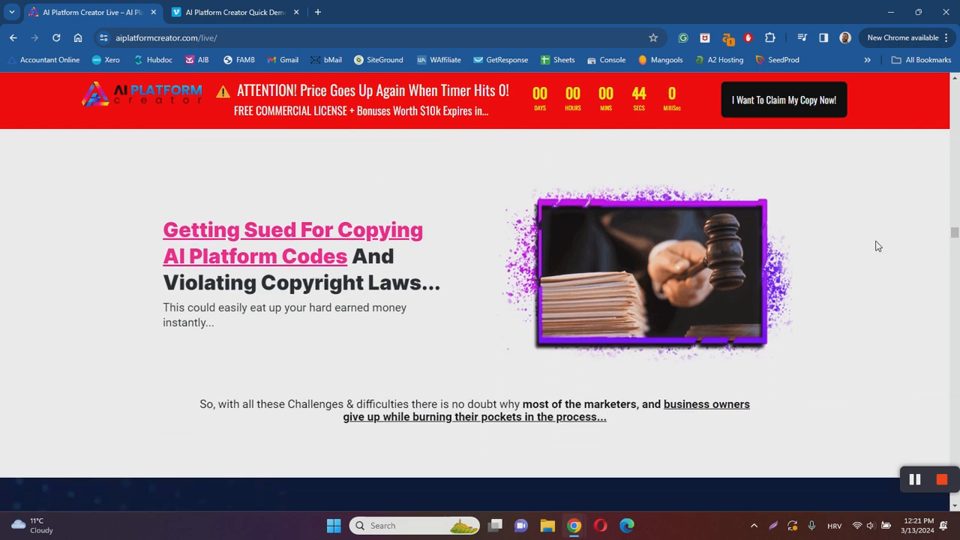
pyautogui.scroll(-3)
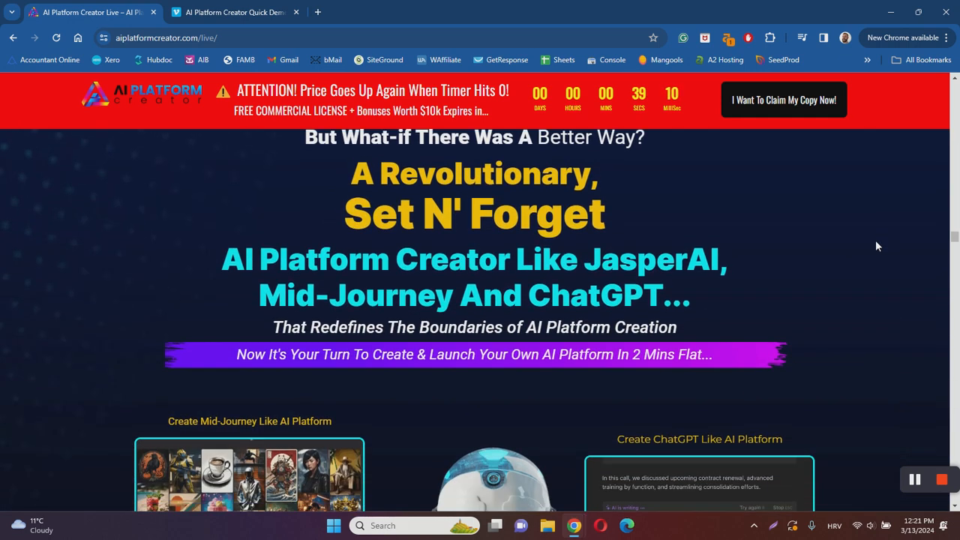
# Scroll past the Best Part and BOOMING AI stats to 'Seeing This Massive Surge And Profit Potential'.
pyautogui.scroll(-3)
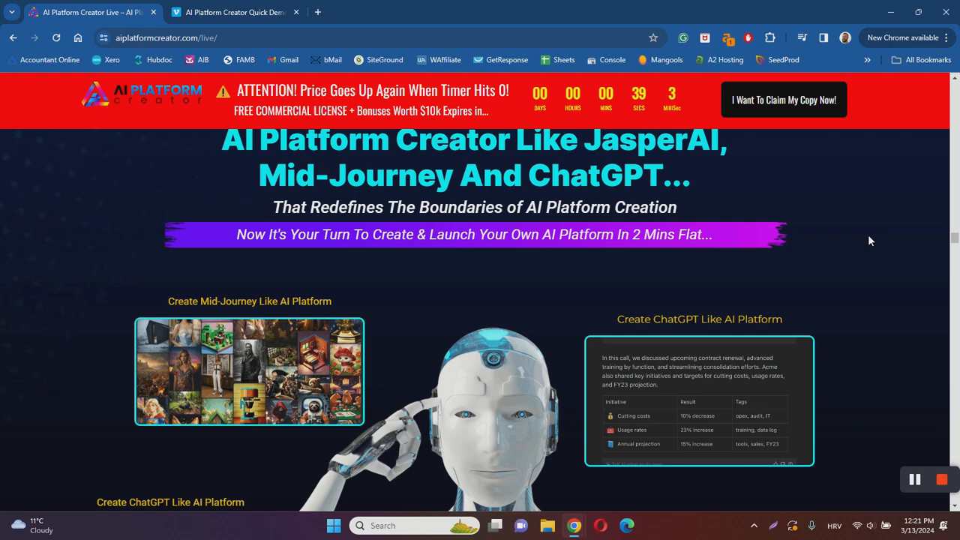
pyautogui.scroll(-3)
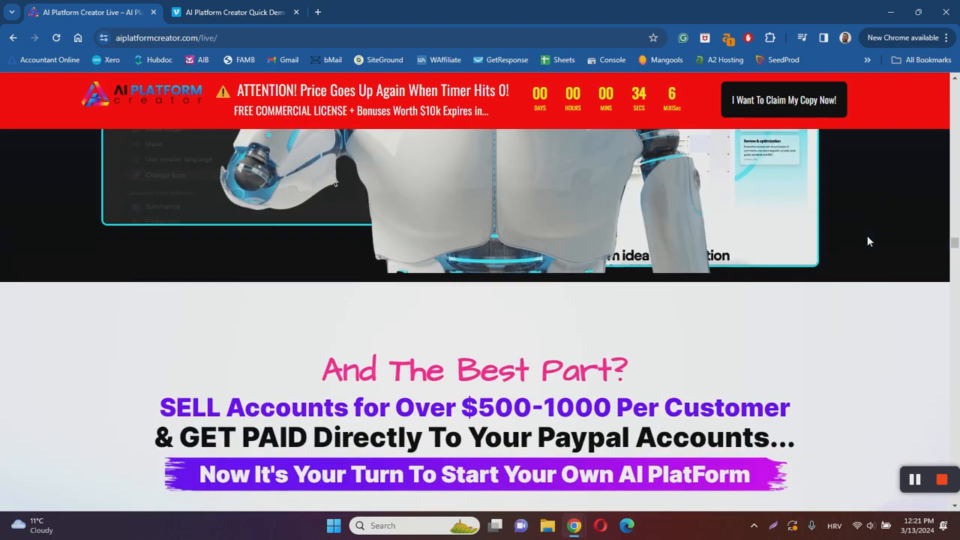
pyautogui.scroll(-3)
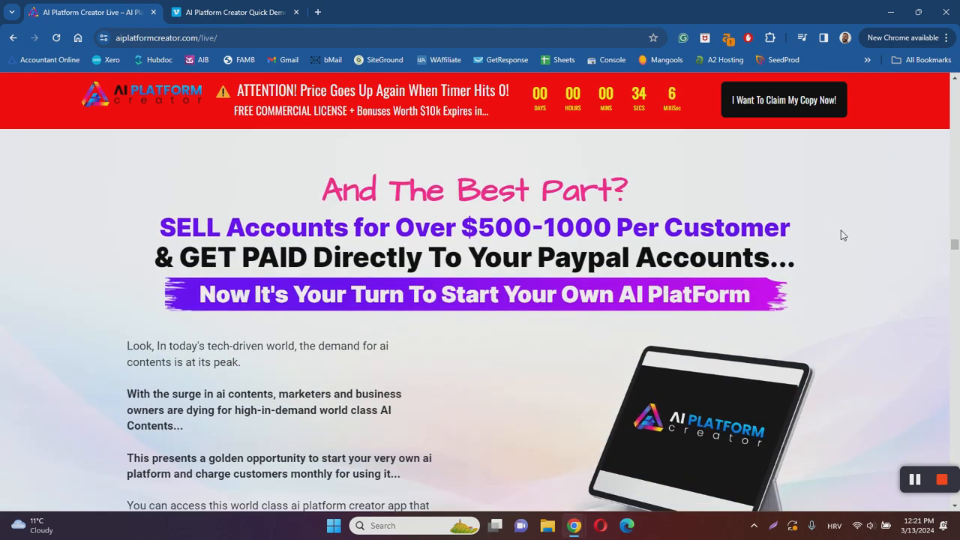
pyautogui.scroll(-3)
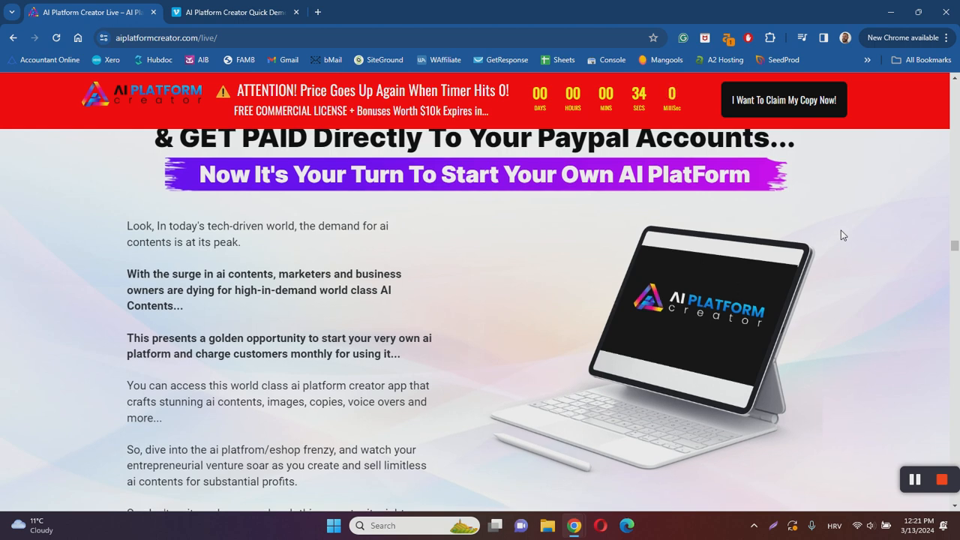
pyautogui.scroll(-3)
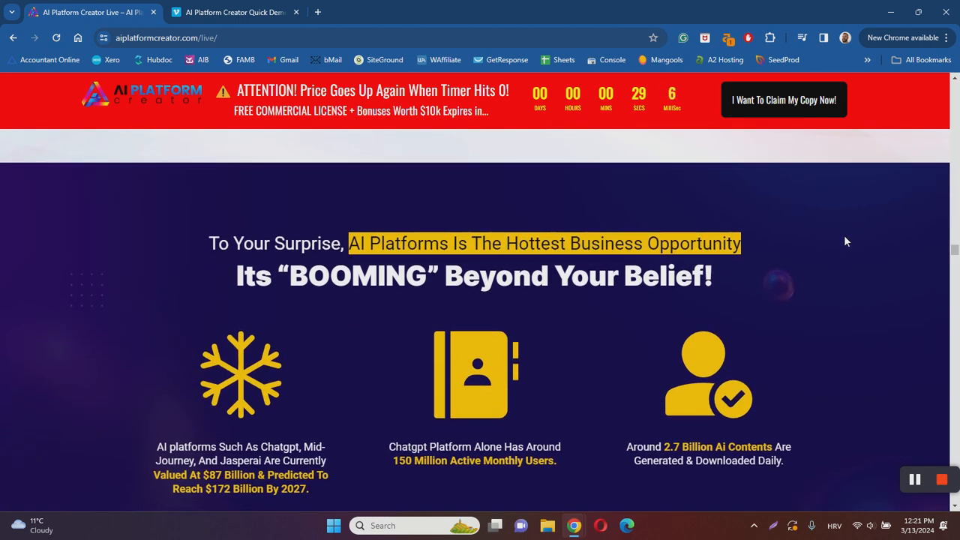
pyautogui.scroll(-3)
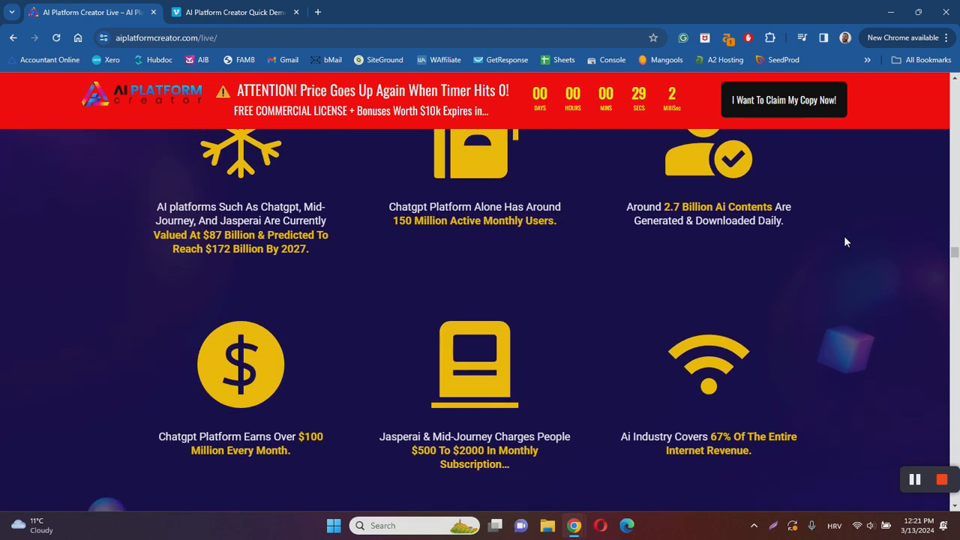
pyautogui.scroll(-3)
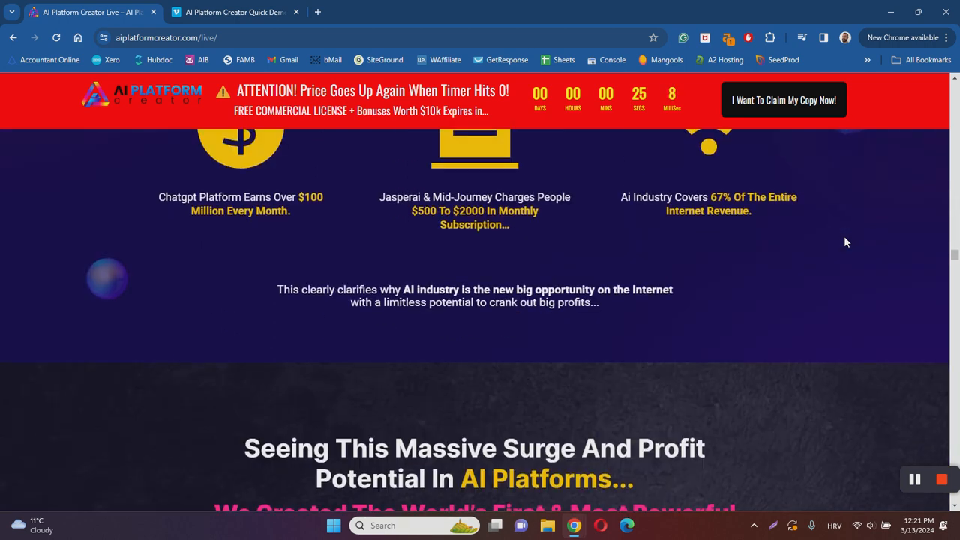
pyautogui.scroll(-3)
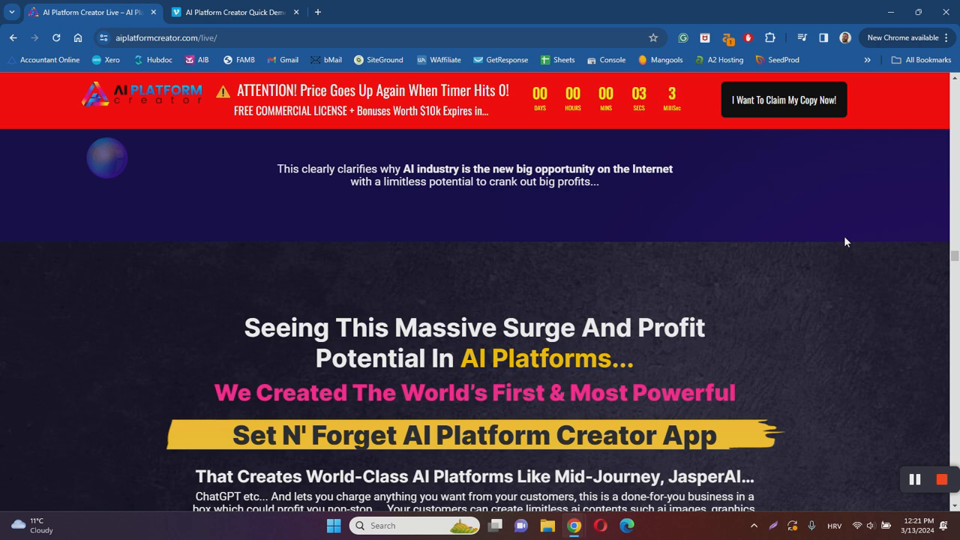
# Scroll slowly to the Set N' Forget app's 'Imagine if in just minutes' introduction and mockup.
pyautogui.scroll(-3)
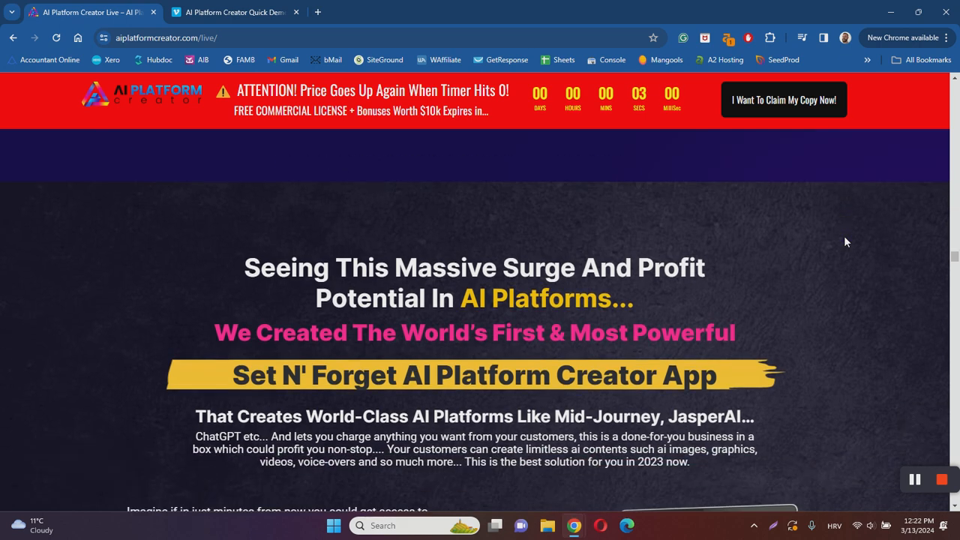
pyautogui.scroll(-3)
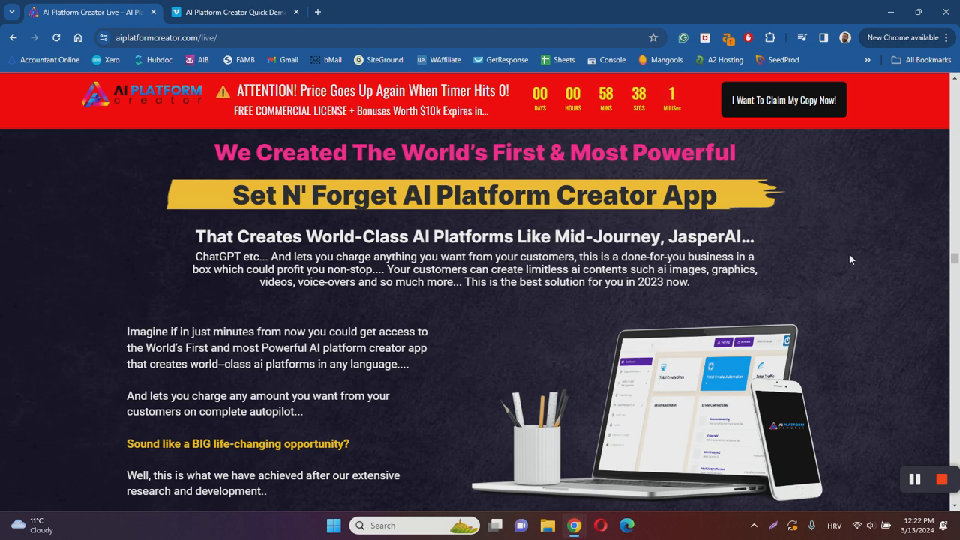
pyautogui.scroll(-3)
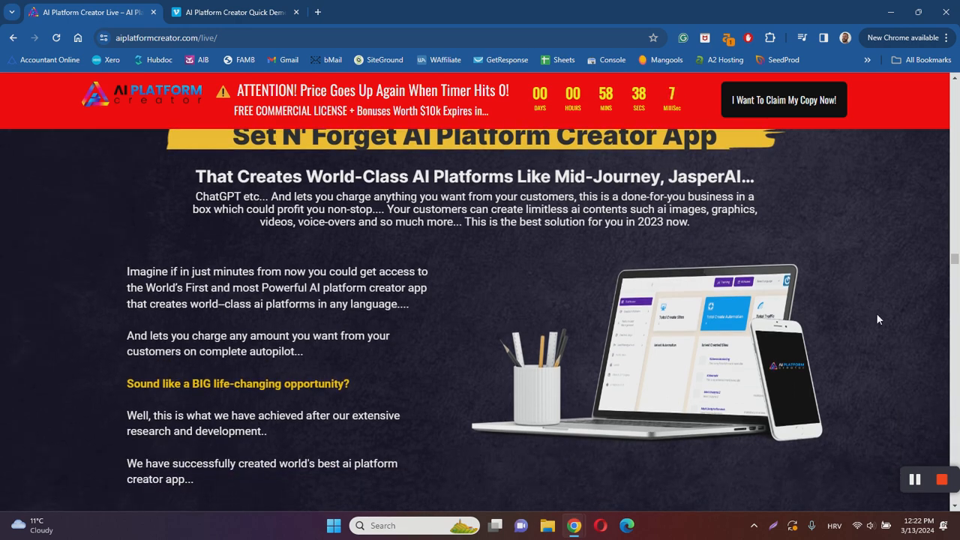